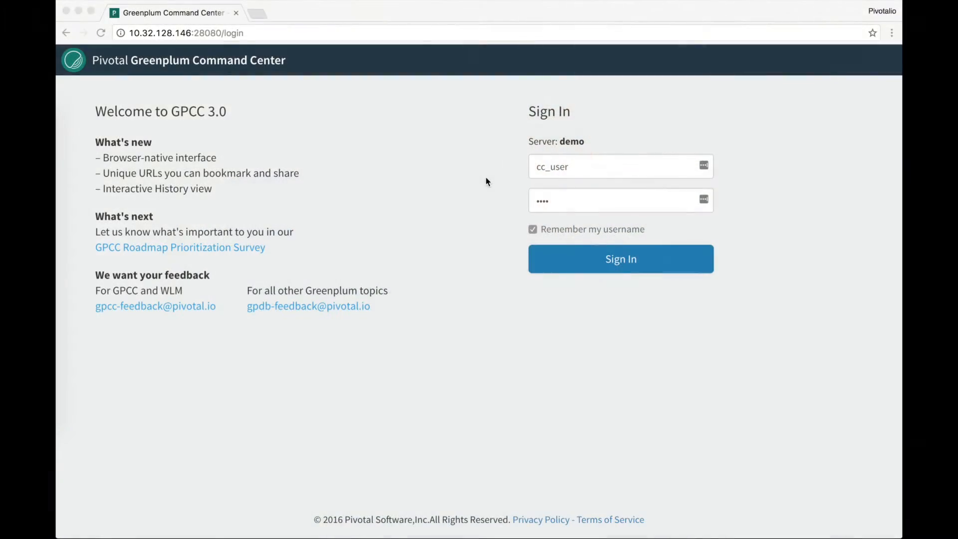
Sign in to the demo server and land on the cluster Dashboard.
click(616, 200)
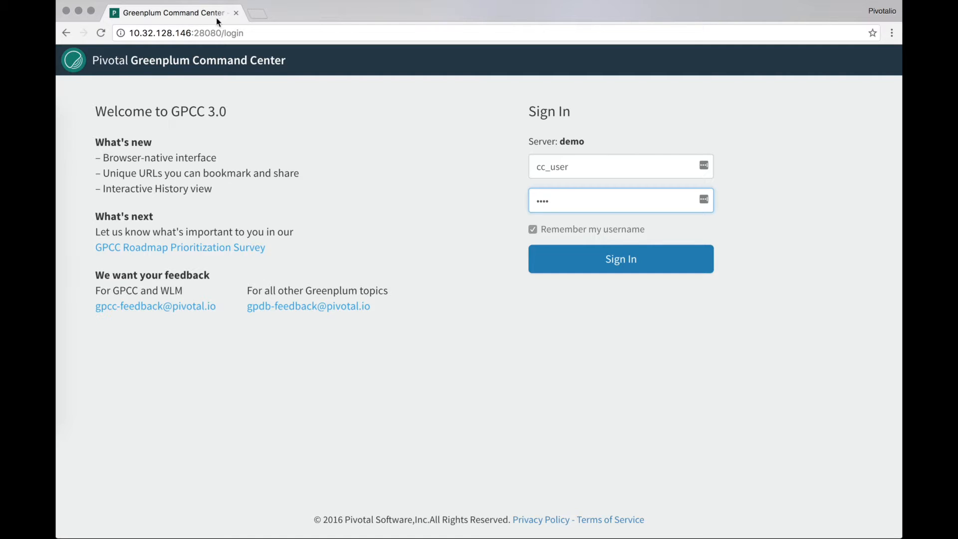
mouse_move(420, 209)
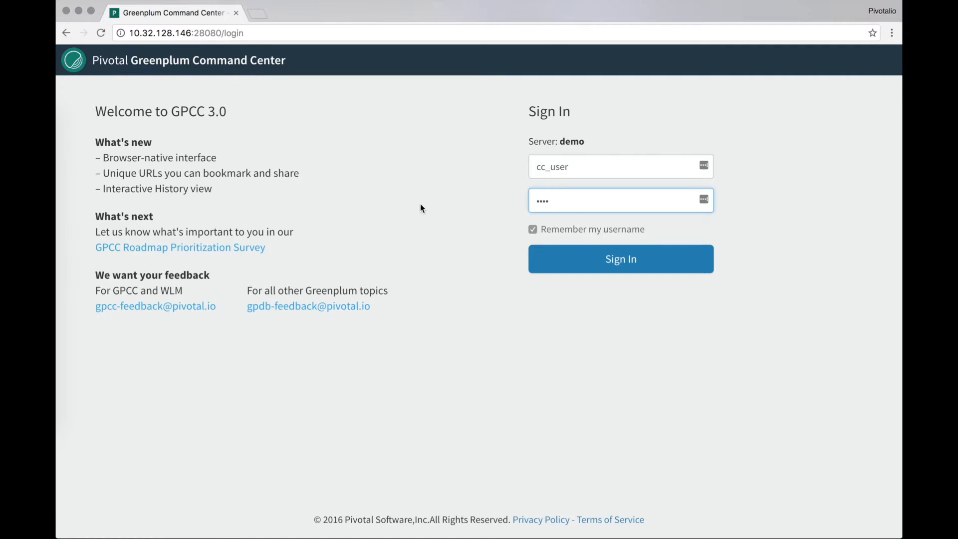
mouse_move(460, 207)
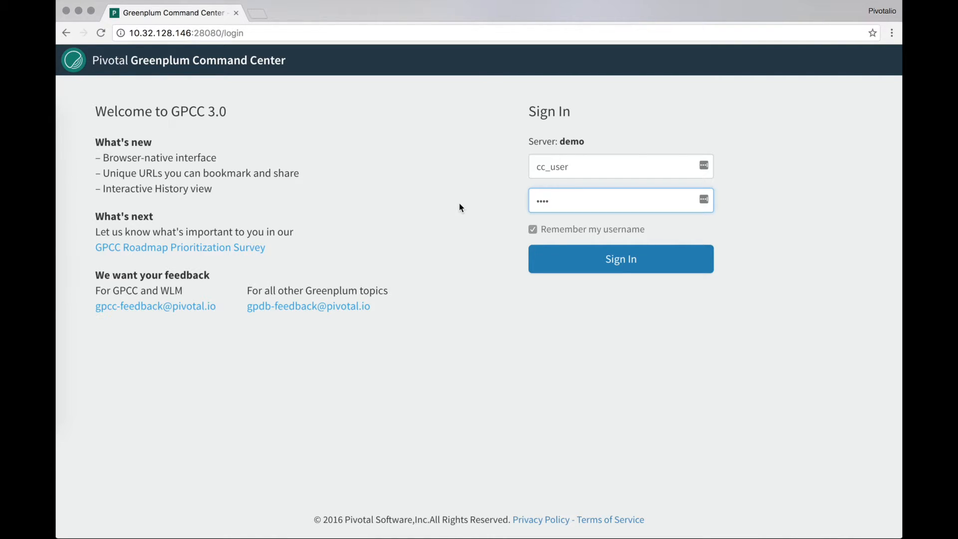
click(620, 258)
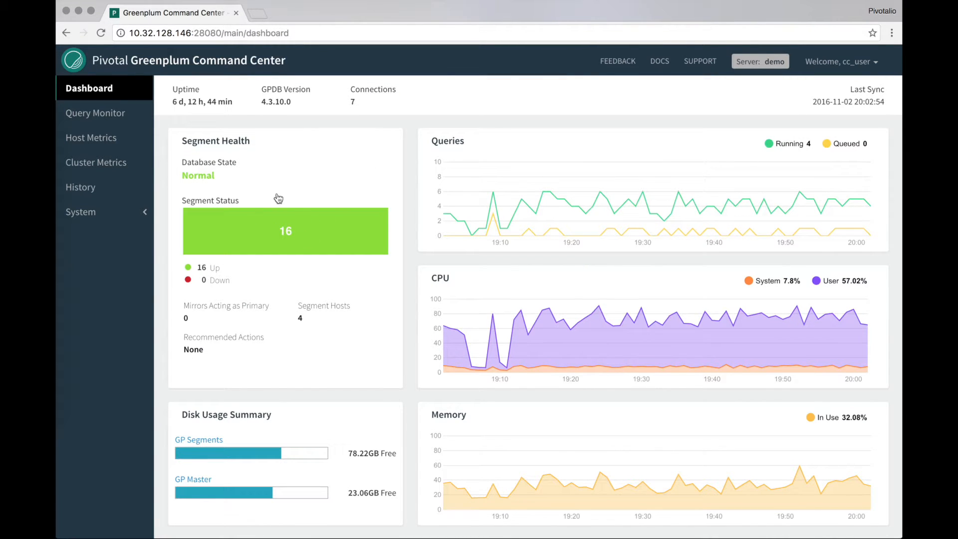
mouse_move(378, 182)
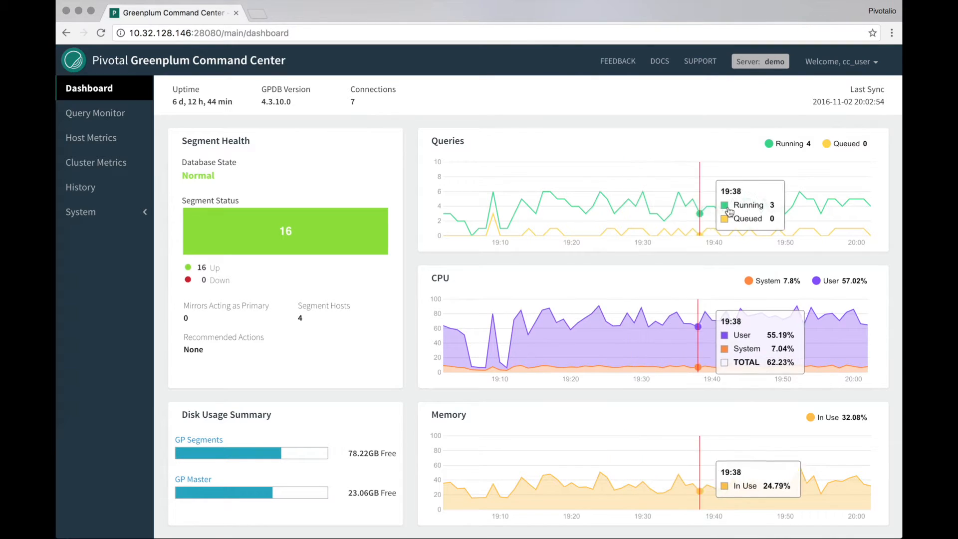
mouse_move(630, 214)
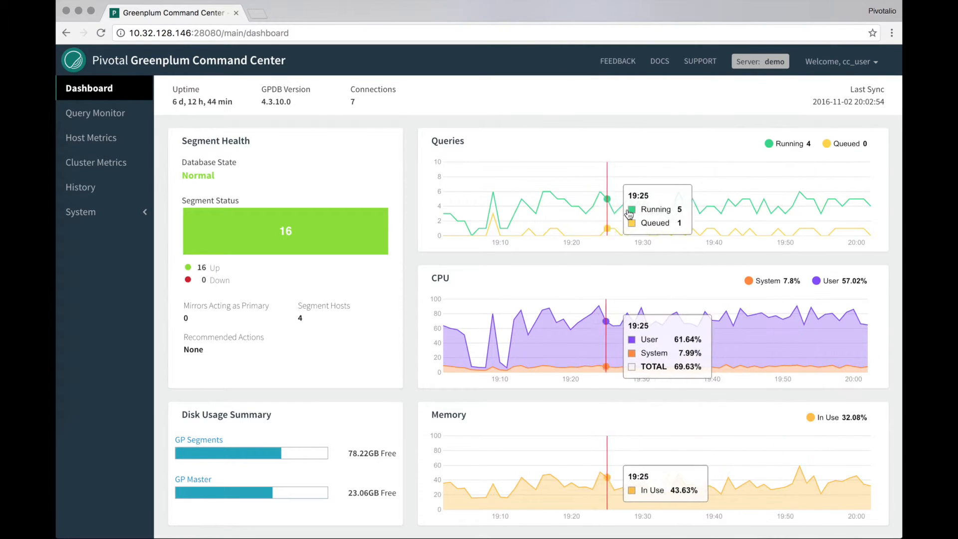
mouse_move(721, 323)
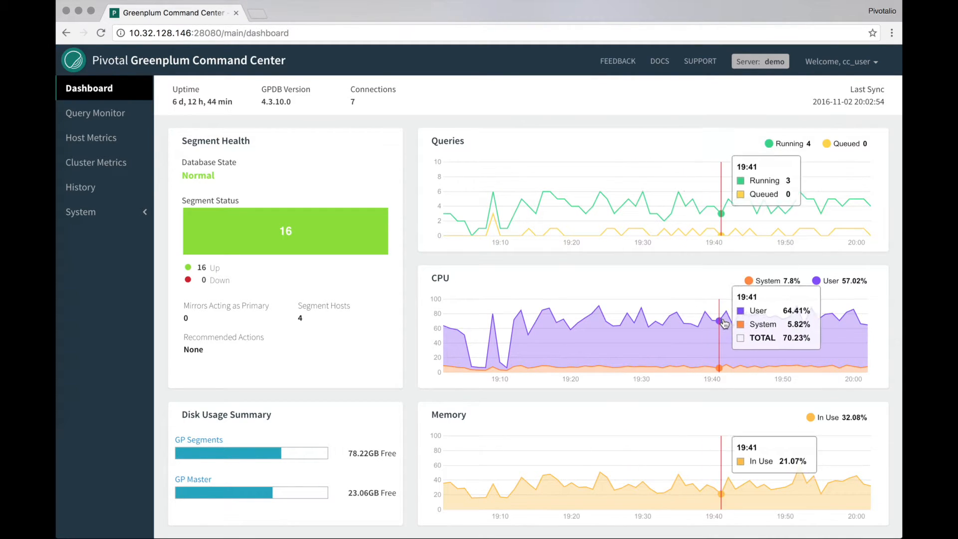
mouse_move(591, 203)
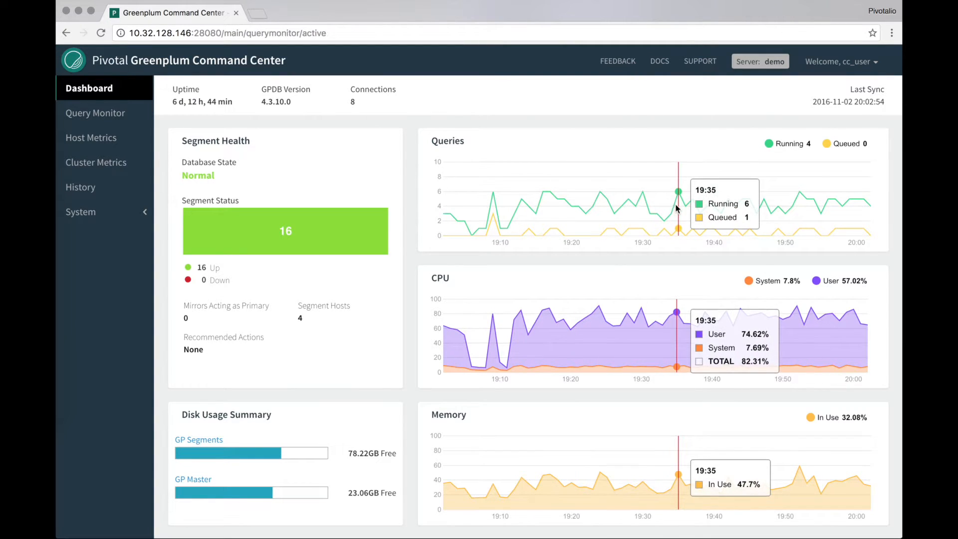
click(96, 113)
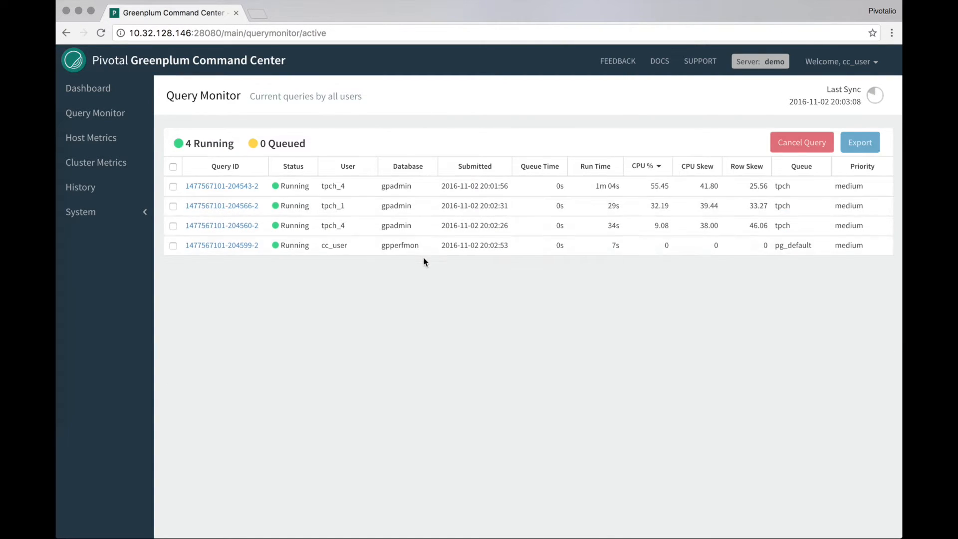
click(172, 265)
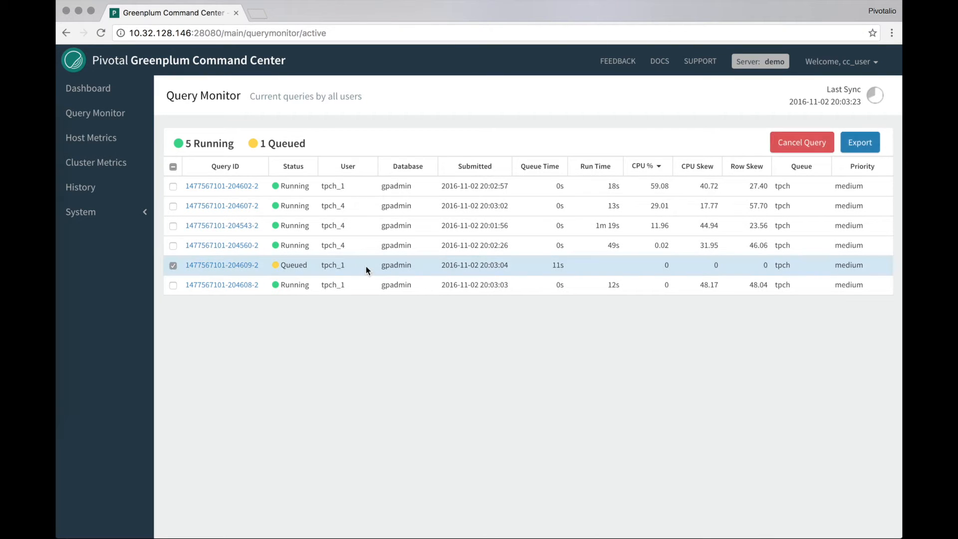
click(802, 143)
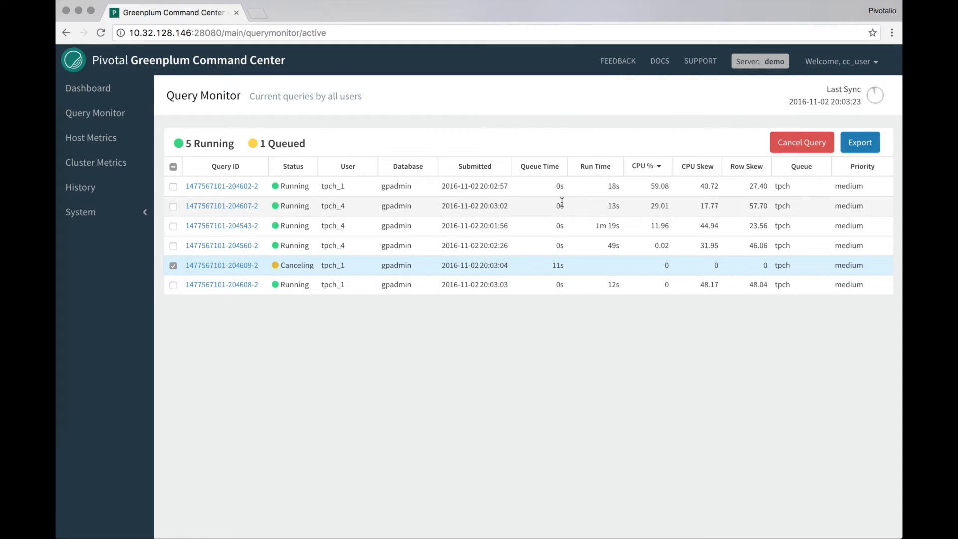
click(88, 87)
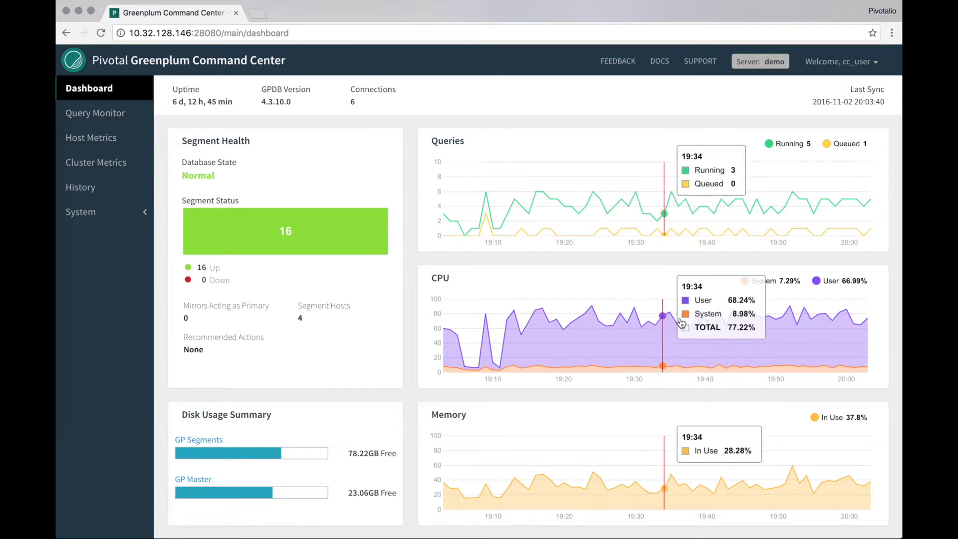
View Cluster Metrics, then switch to Host Metrics for per-host realtime statistics.
click(96, 162)
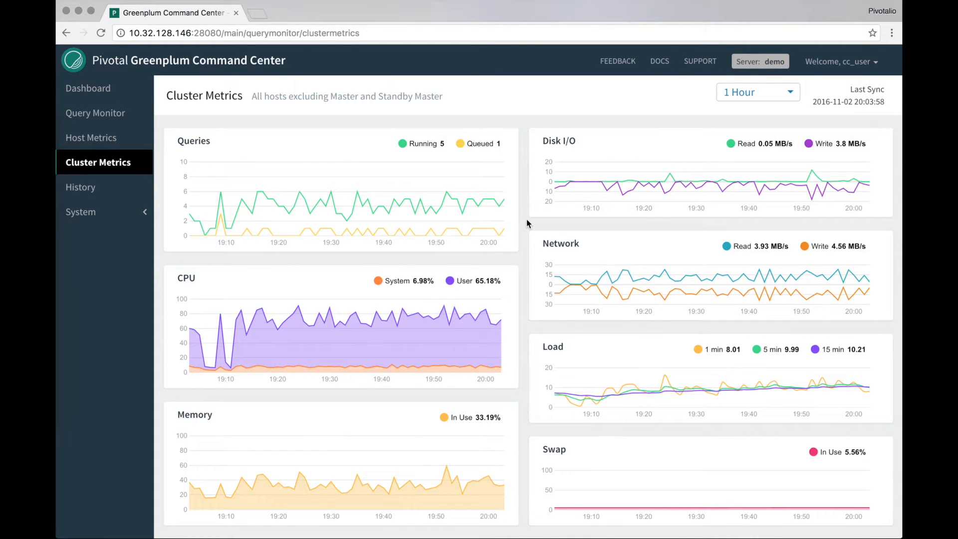
click(91, 138)
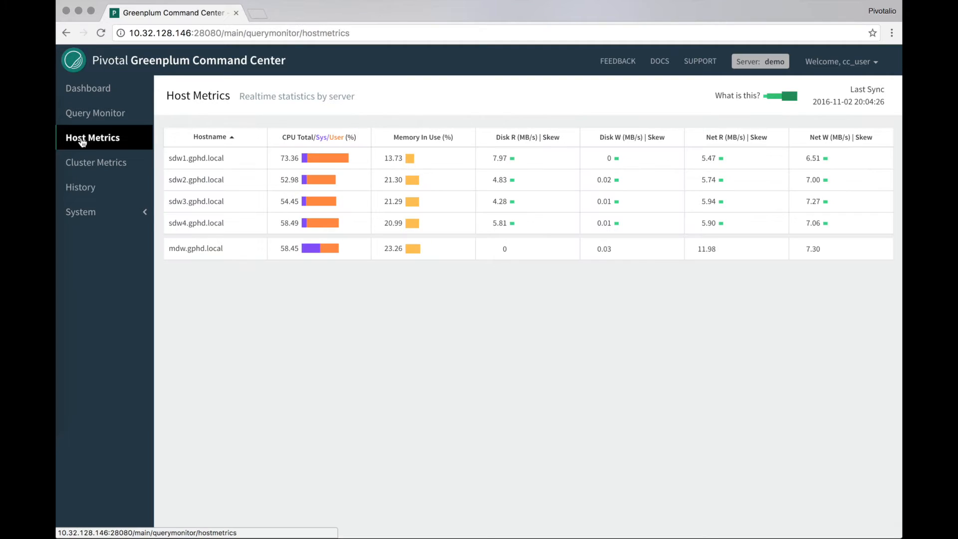
mouse_move(339, 167)
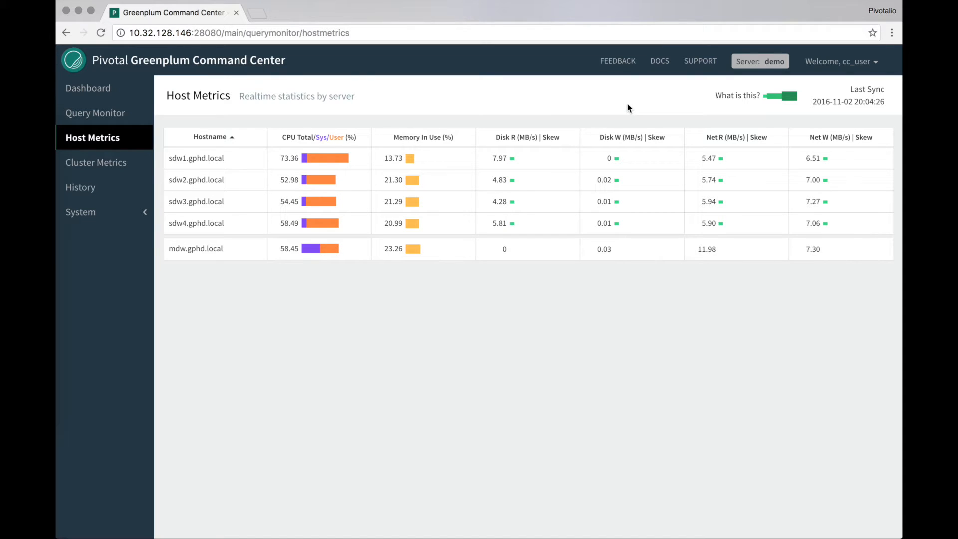
mouse_move(617, 61)
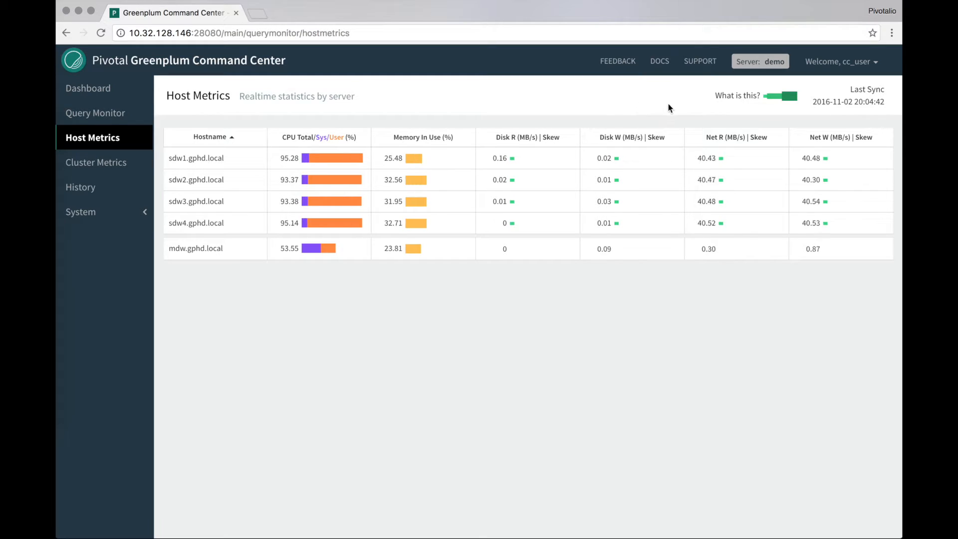
mouse_move(738, 95)
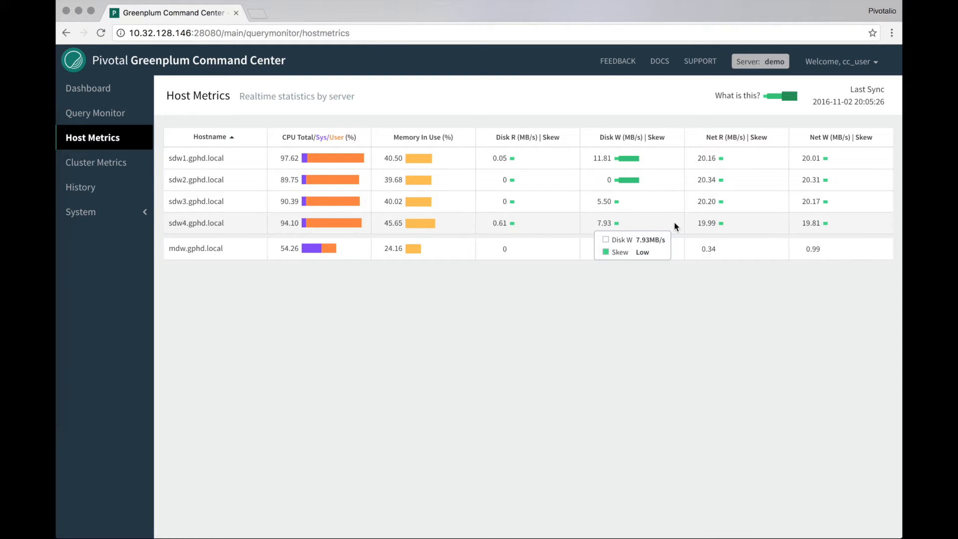
mouse_move(597, 81)
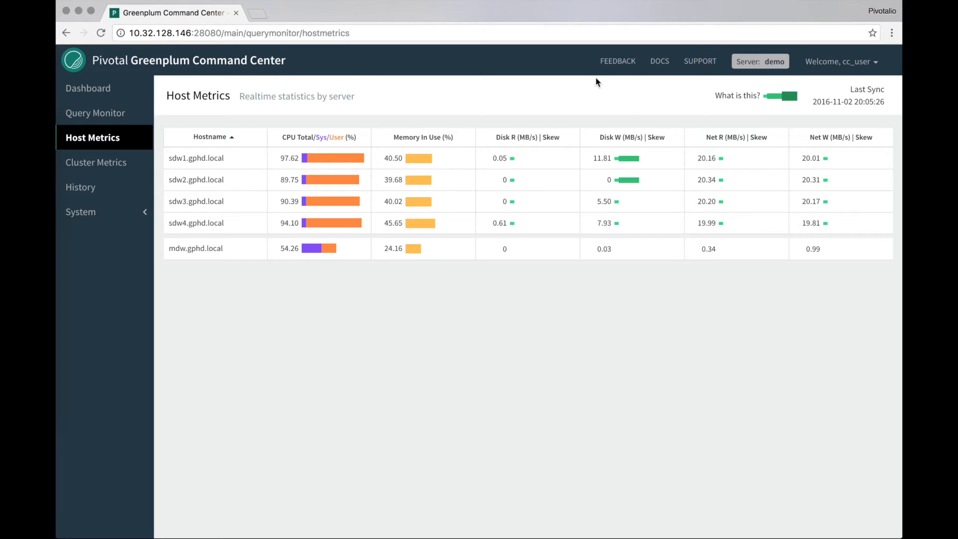
Show Segment Status for all segments, with a brief Dashboard check in between.
click(106, 237)
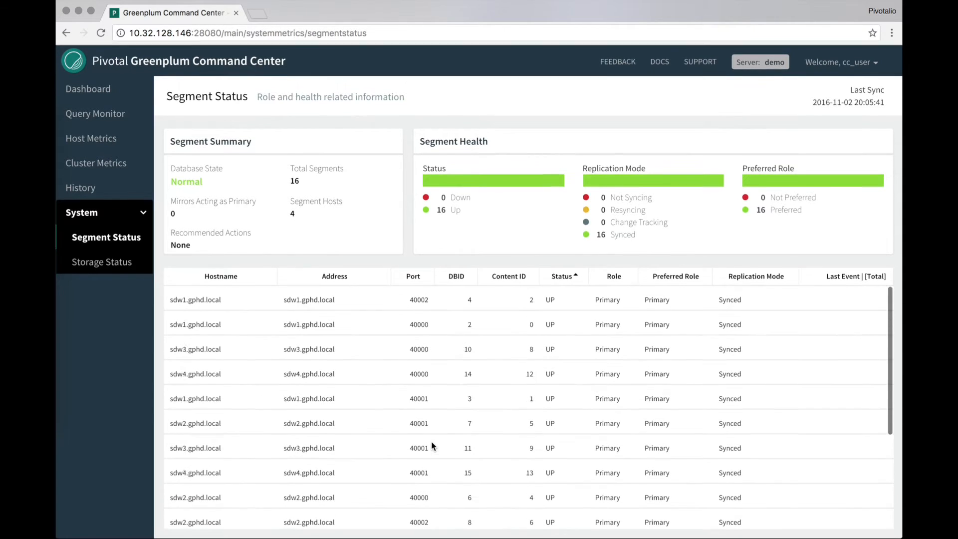
mouse_move(538, 234)
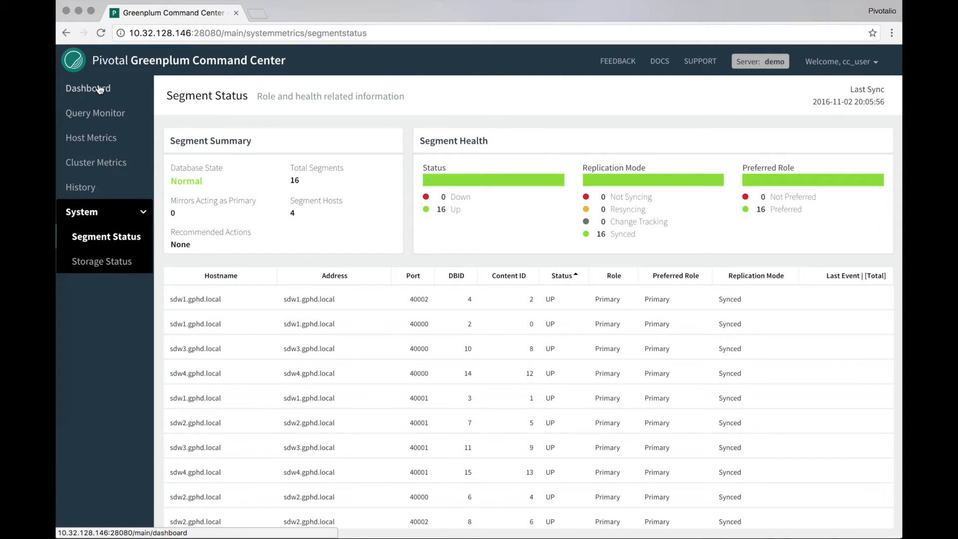
click(87, 88)
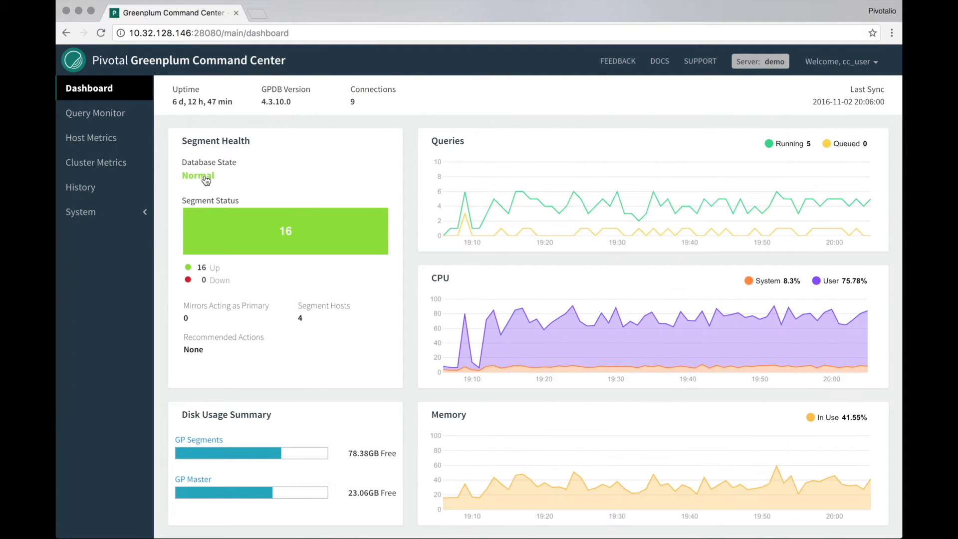
click(106, 236)
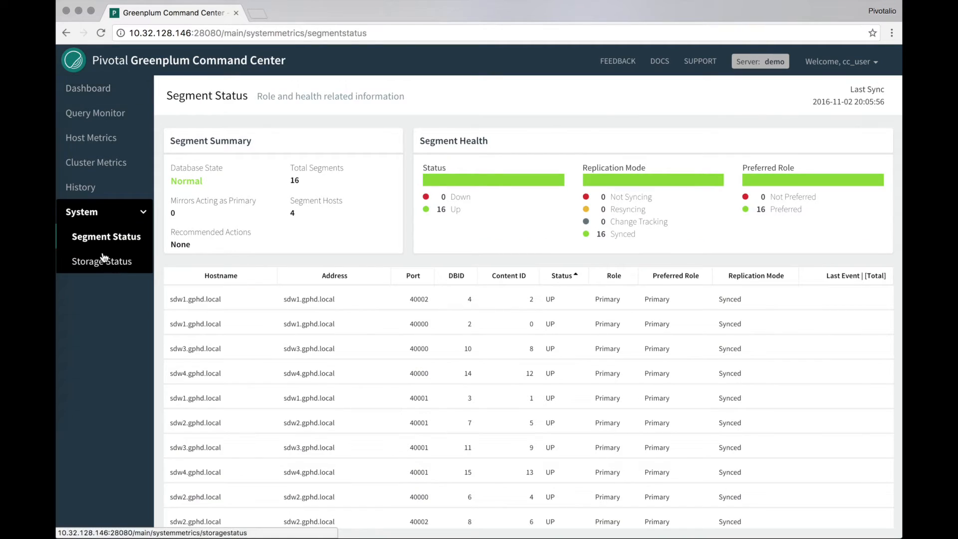
On Storage Status, show 7 days of usage, expand sdw4.gphd.local and switch to GP Master.
click(101, 260)
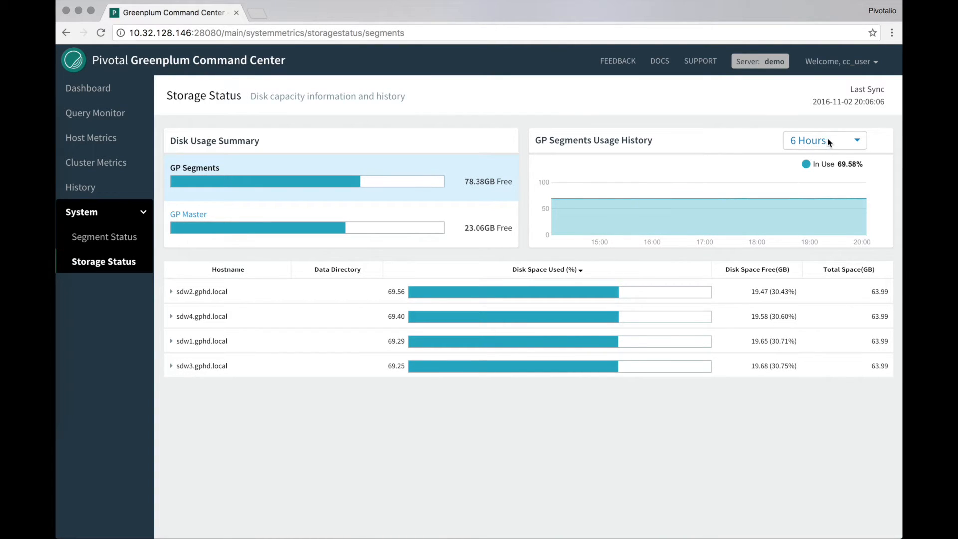
click(823, 140)
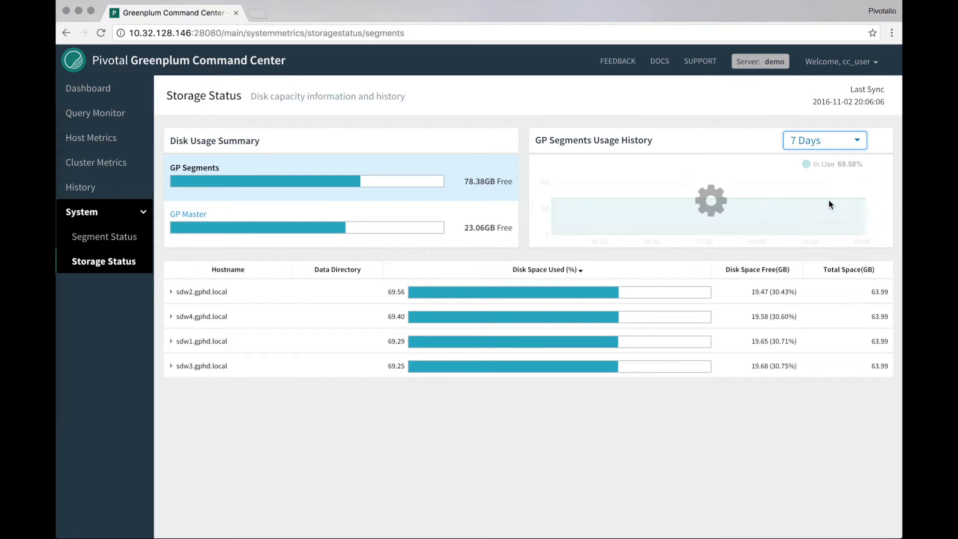
mouse_move(567, 206)
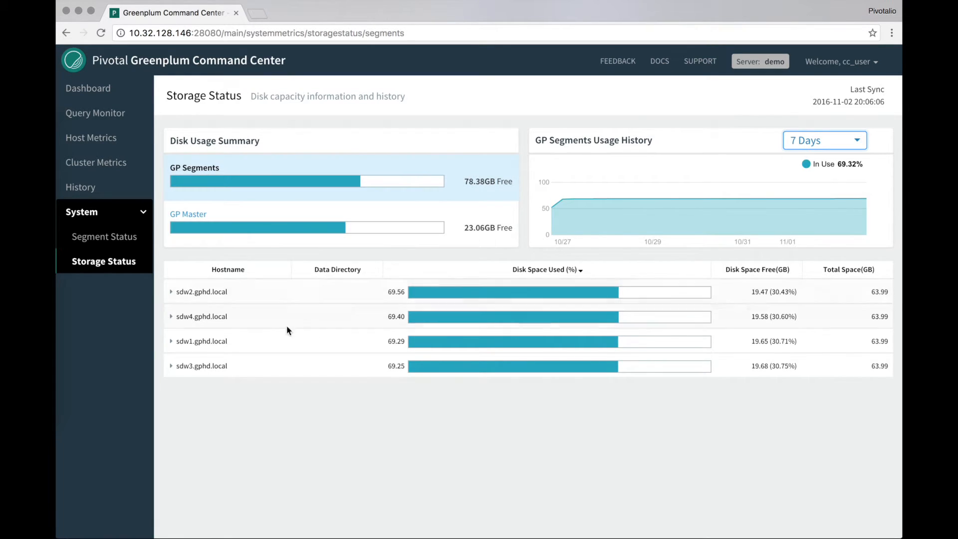
click(171, 316)
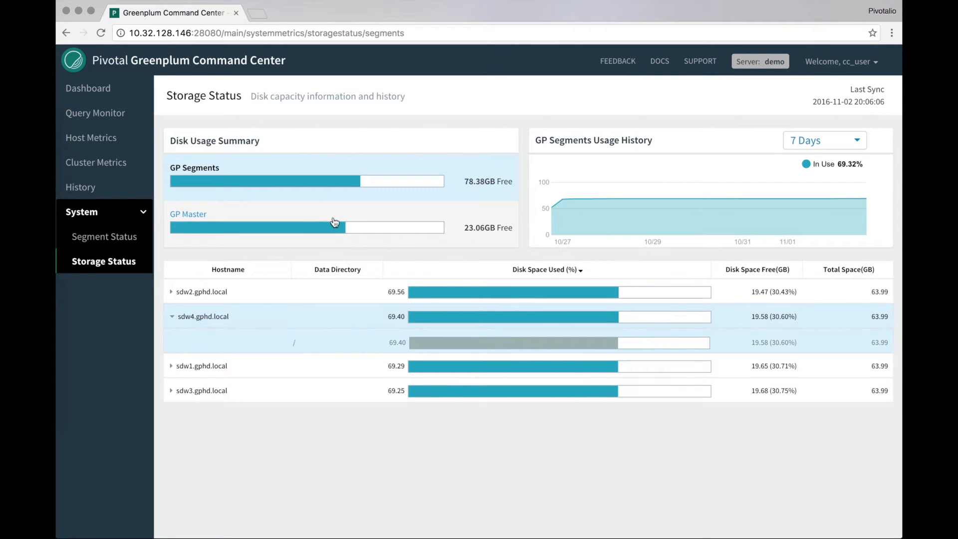
click(189, 222)
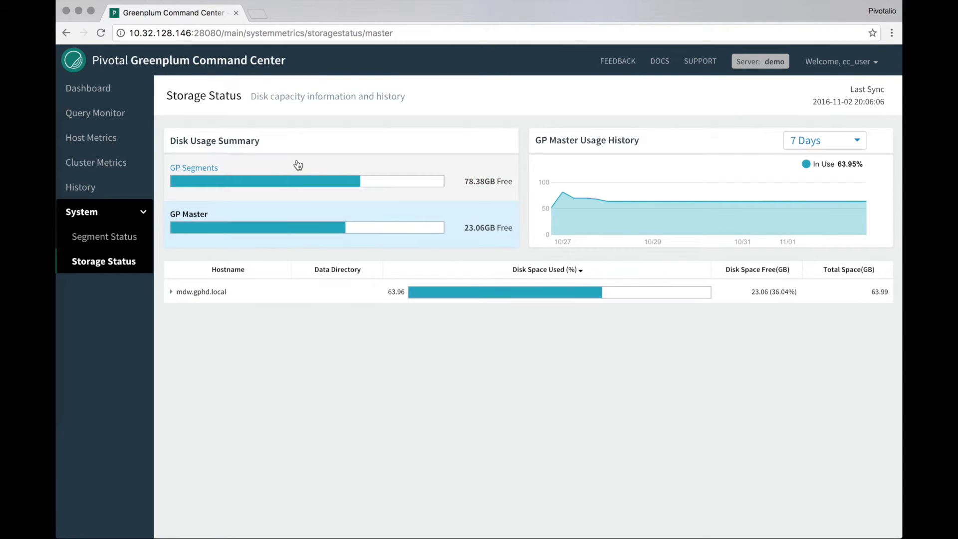
click(194, 168)
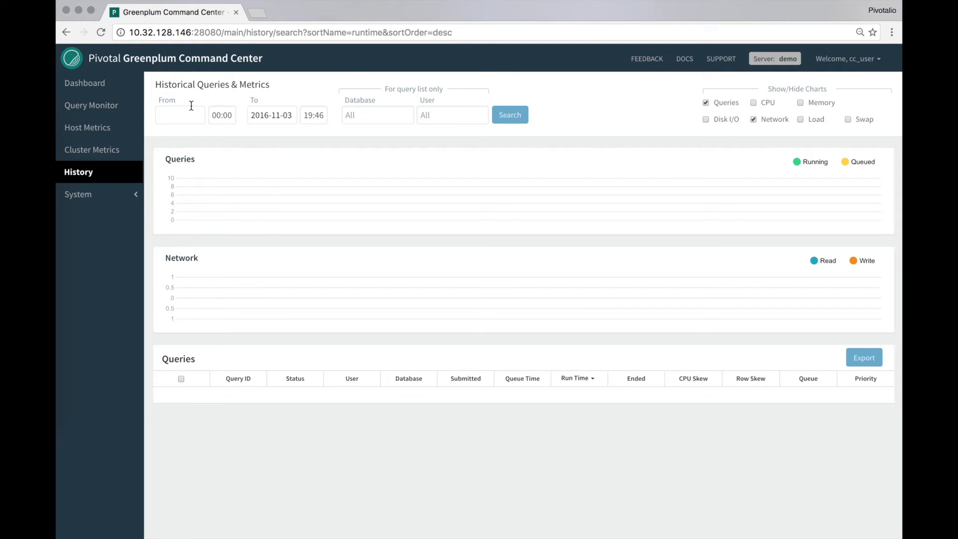
text(000)
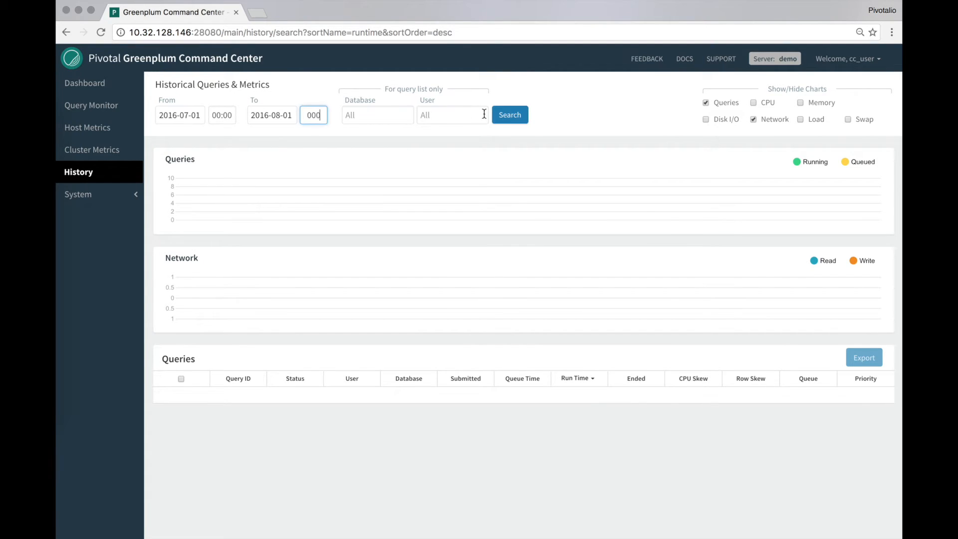
click(510, 114)
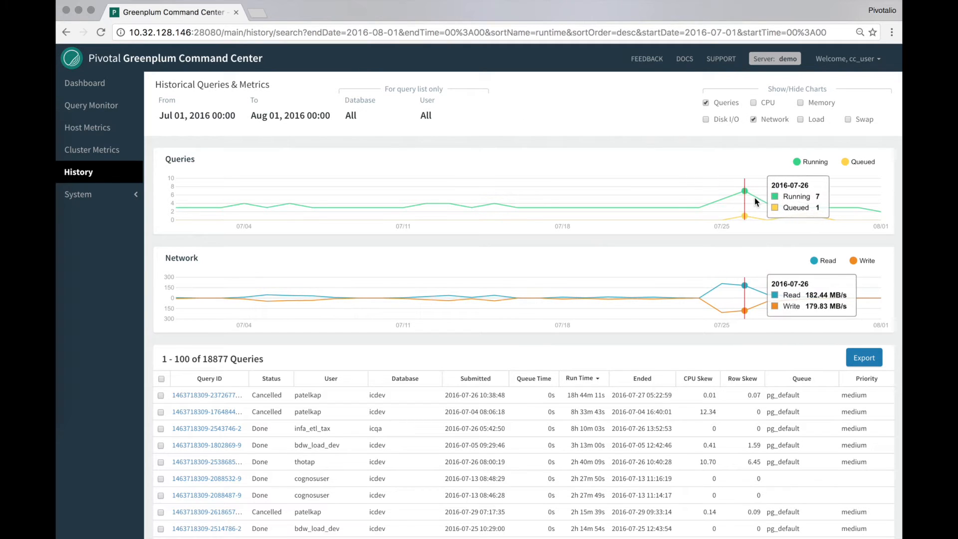
mouse_move(725, 196)
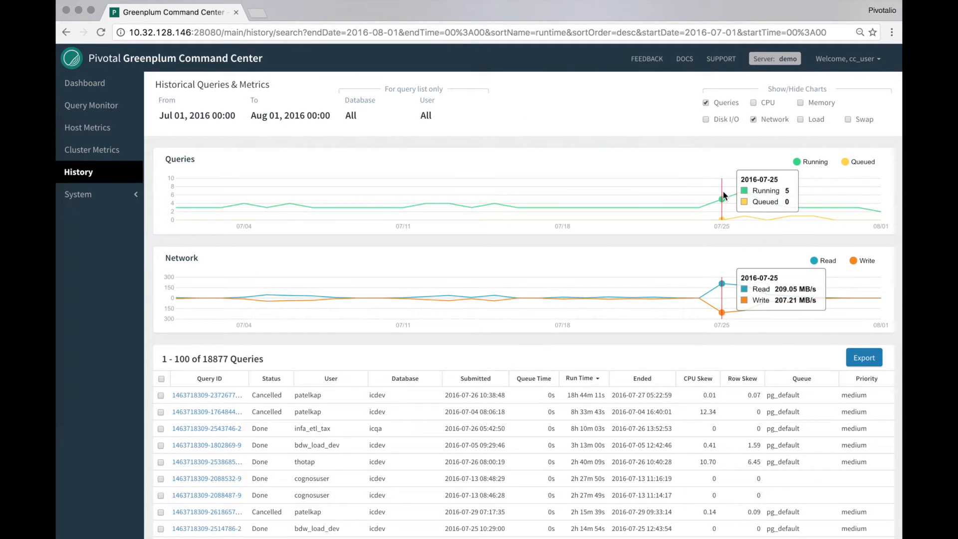
mouse_move(775, 206)
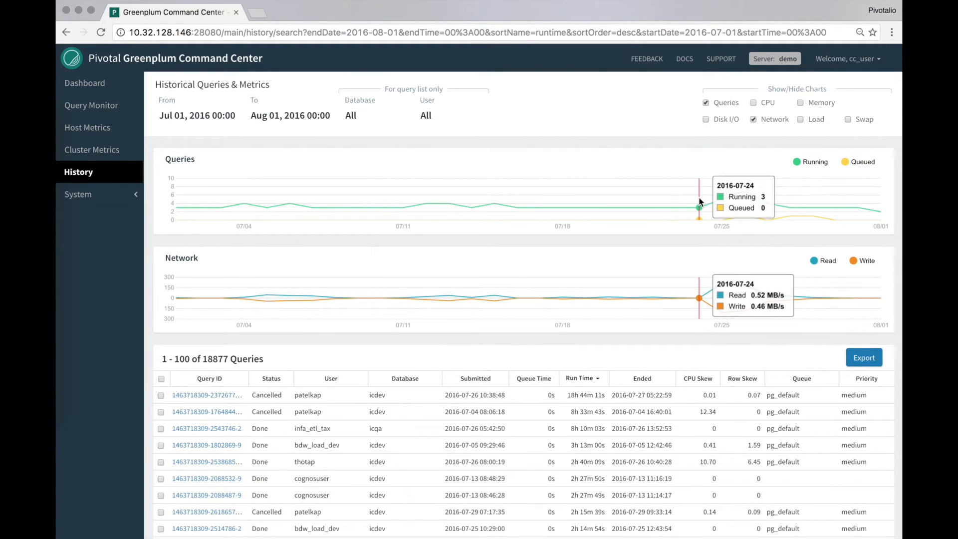
mouse_move(788, 208)
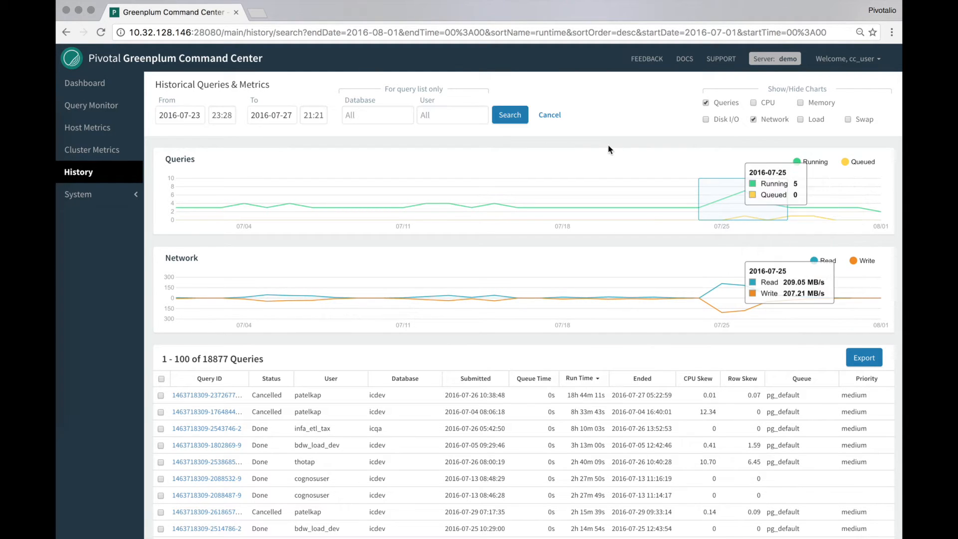
Apply the Jul 23–27 range and hide the Network chart.
click(510, 115)
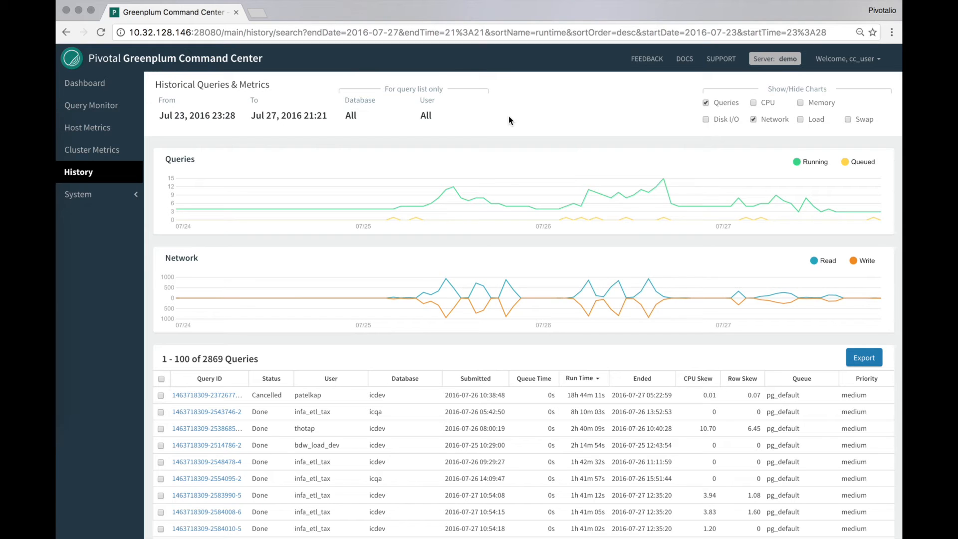
mouse_move(477, 163)
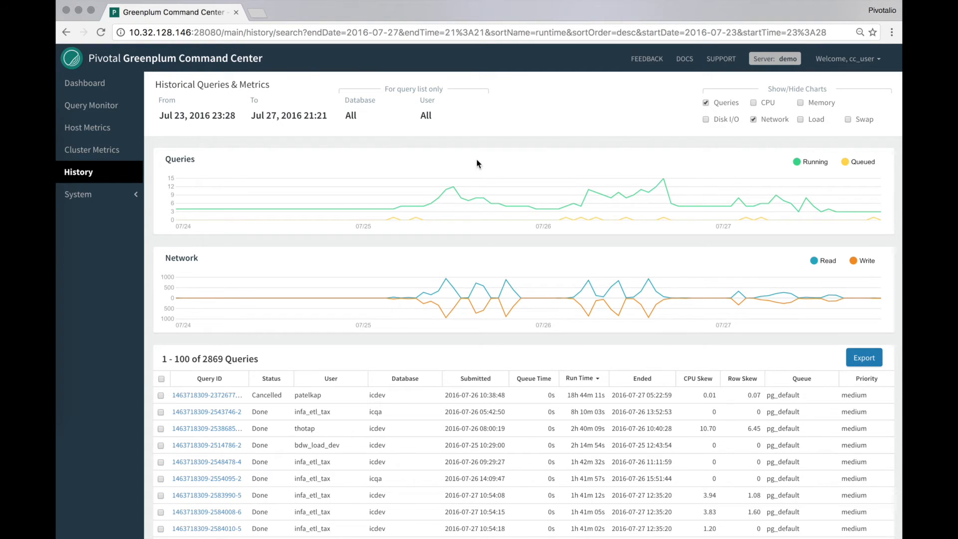
mouse_move(551, 190)
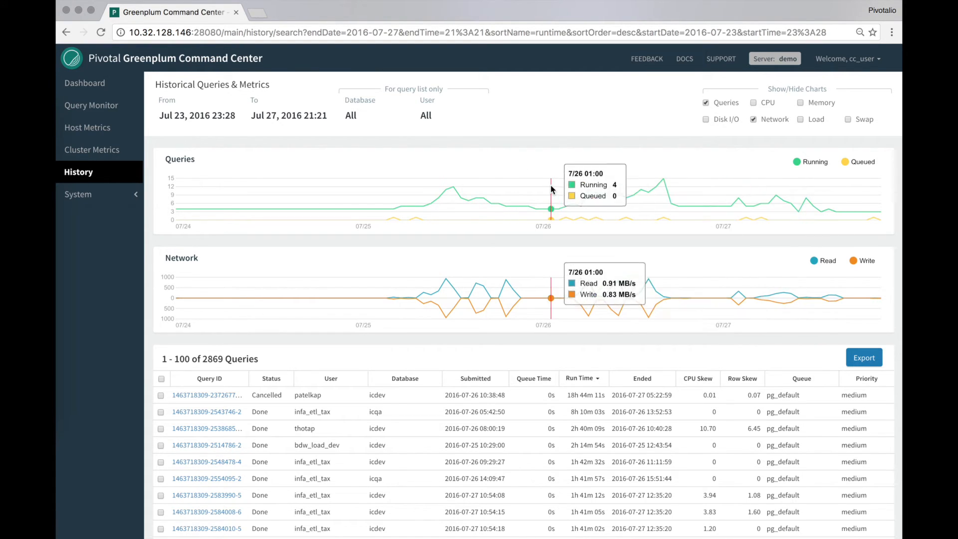
mouse_move(537, 209)
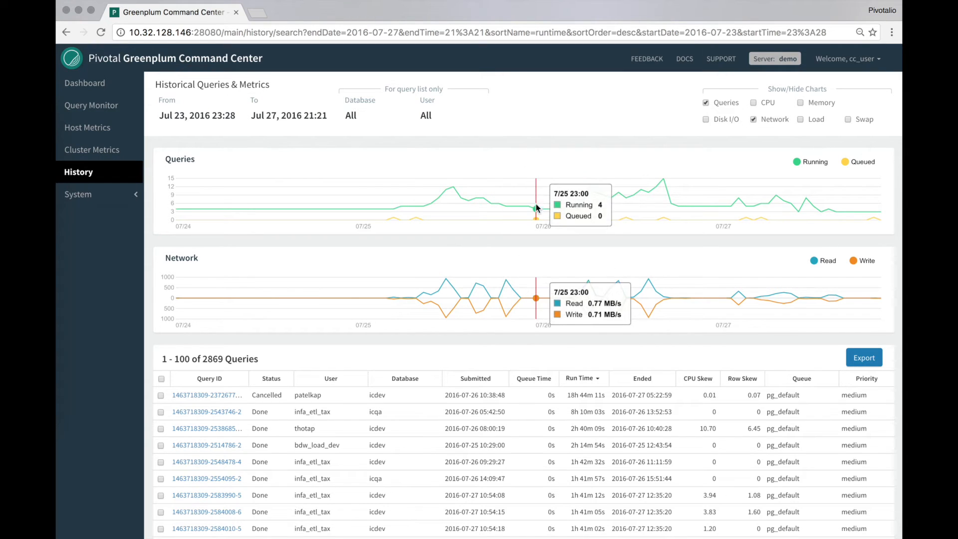
mouse_move(506, 288)
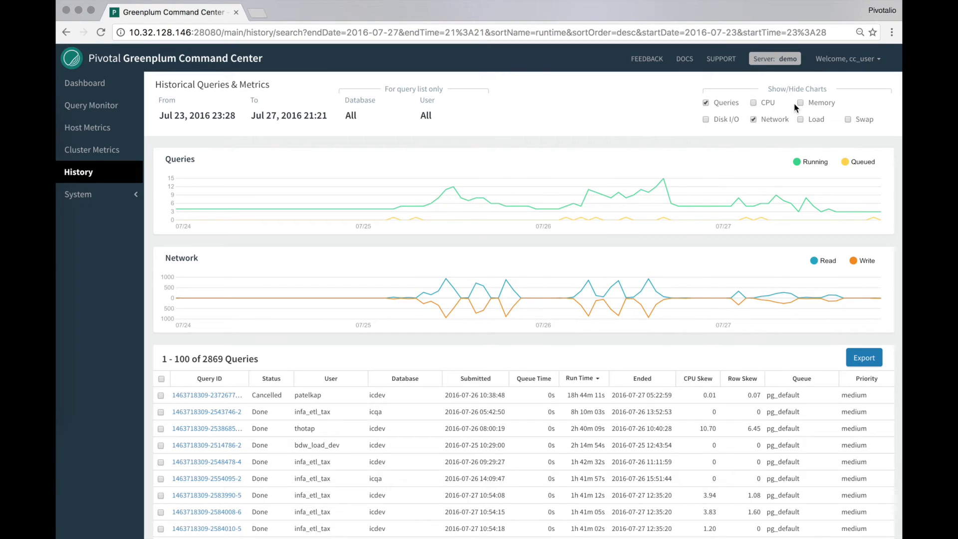
mouse_move(812, 104)
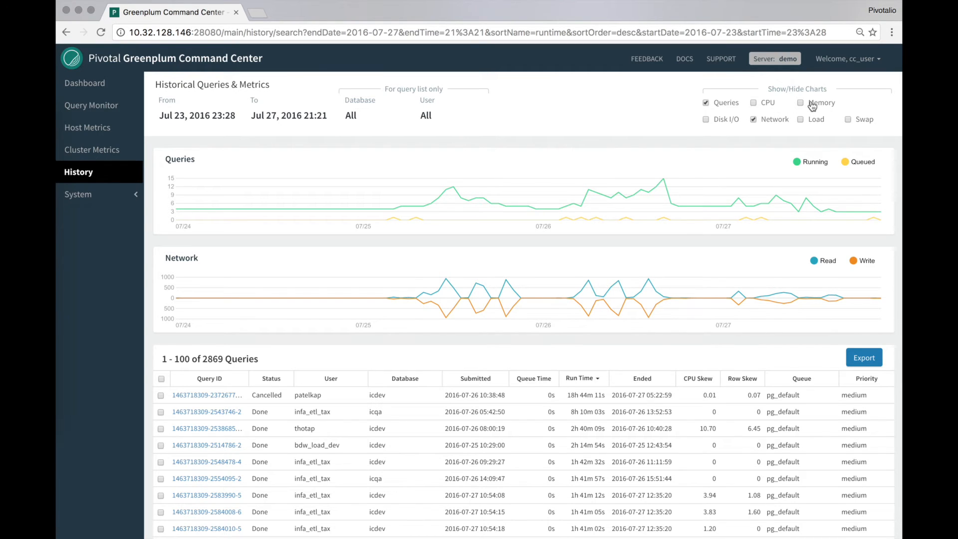
click(755, 119)
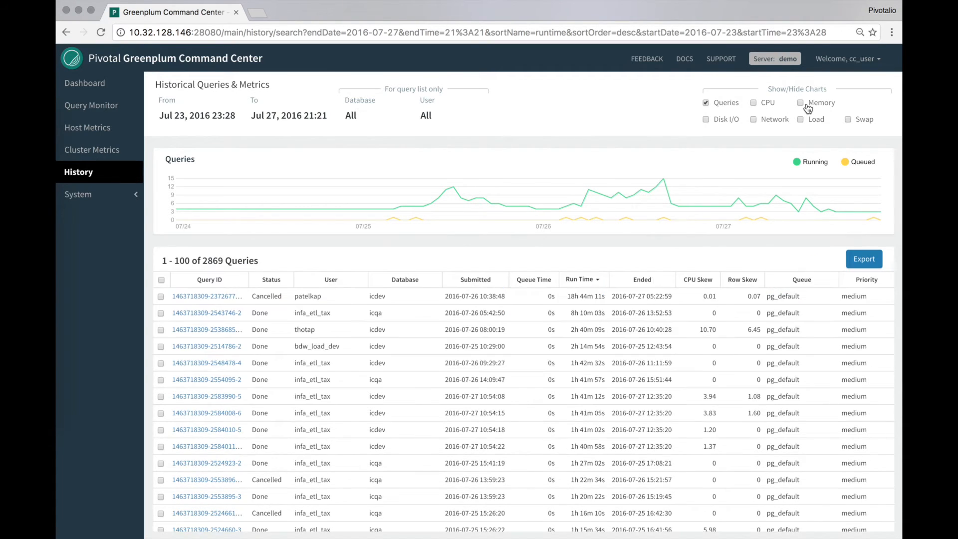
Add the Memory chart alongside Queries and CPU for Jul 23–27.
click(801, 101)
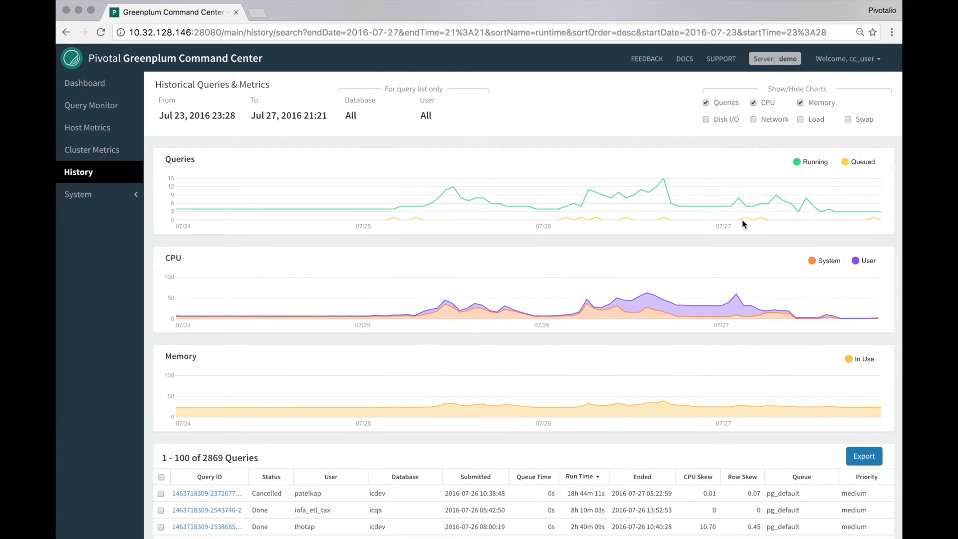
mouse_move(719, 236)
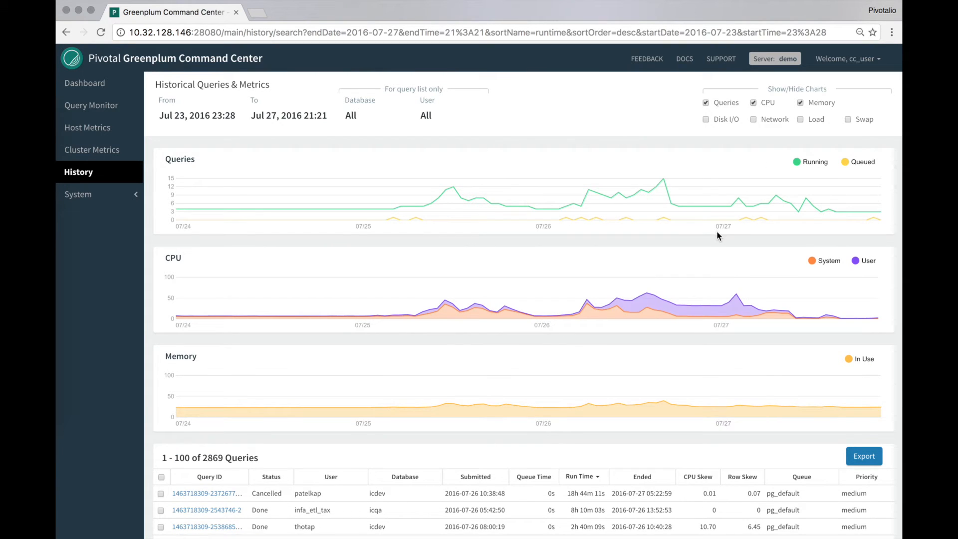
mouse_move(716, 313)
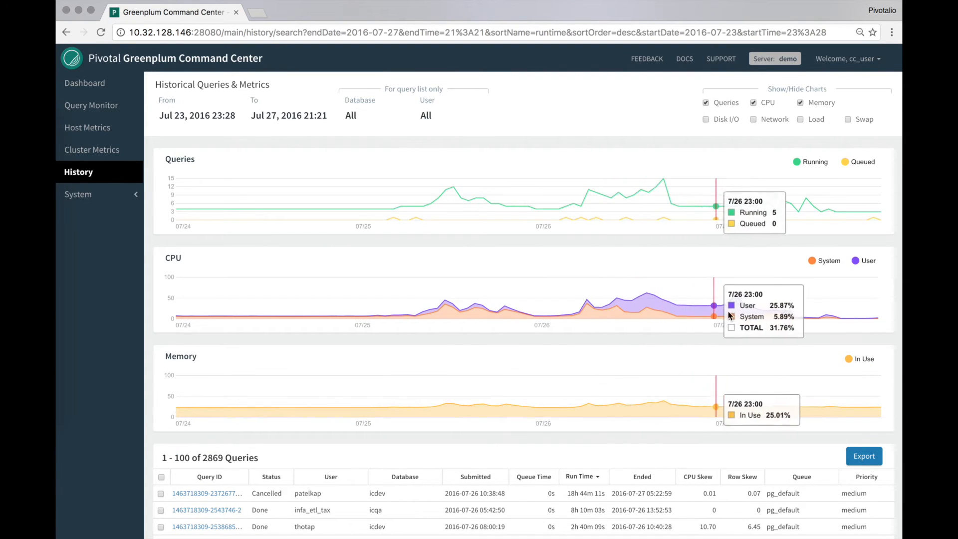
mouse_move(654, 310)
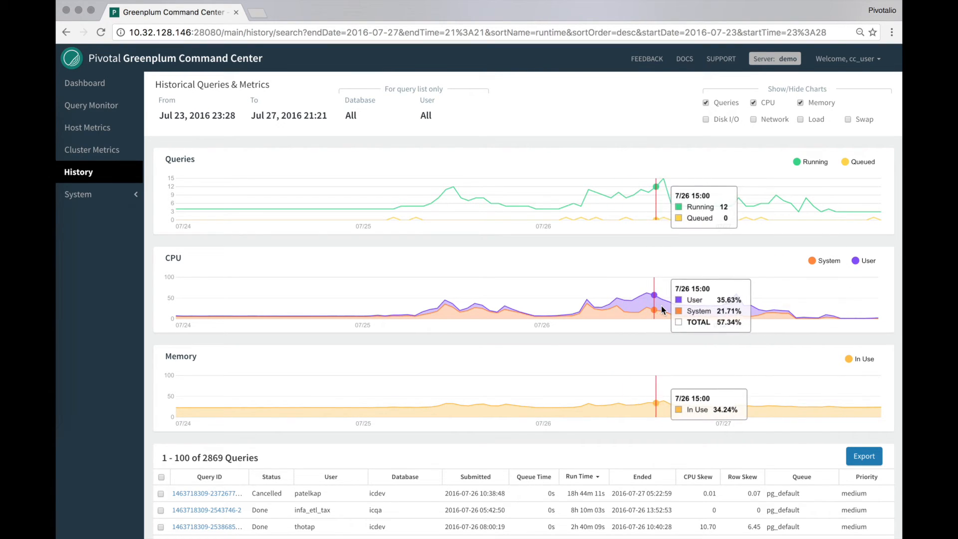
mouse_move(738, 314)
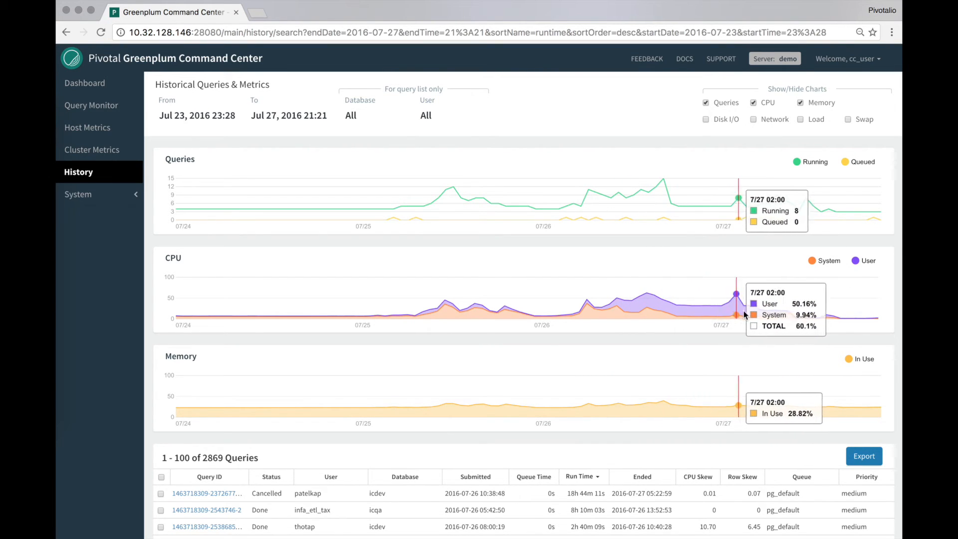
mouse_move(648, 243)
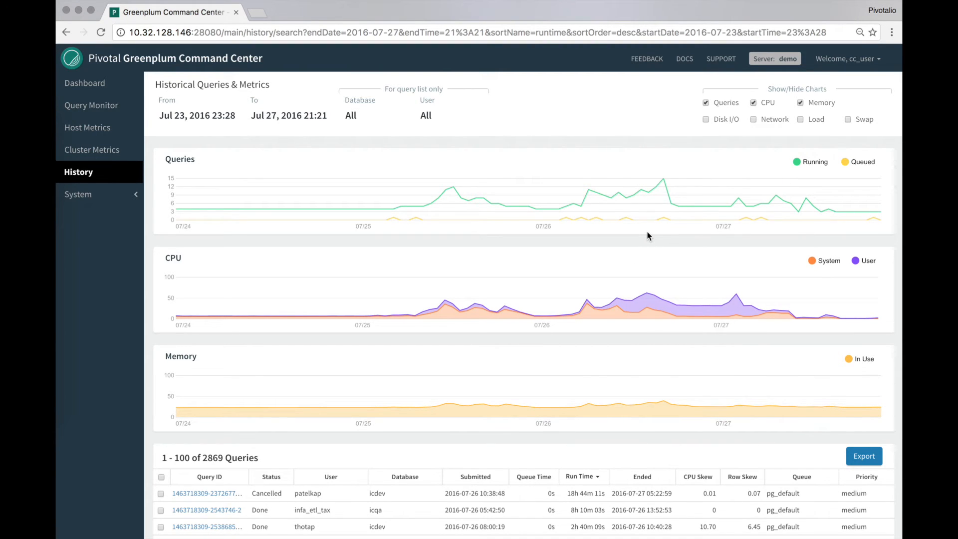
mouse_move(648, 300)
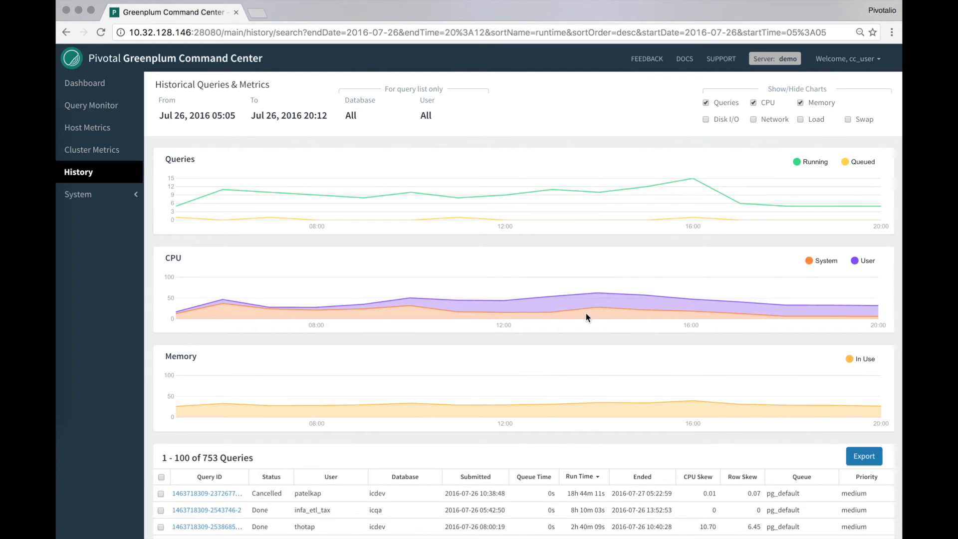
Hide the Memory chart, leaving Queries and CPU for Jul 26 05:05–20:12.
click(800, 102)
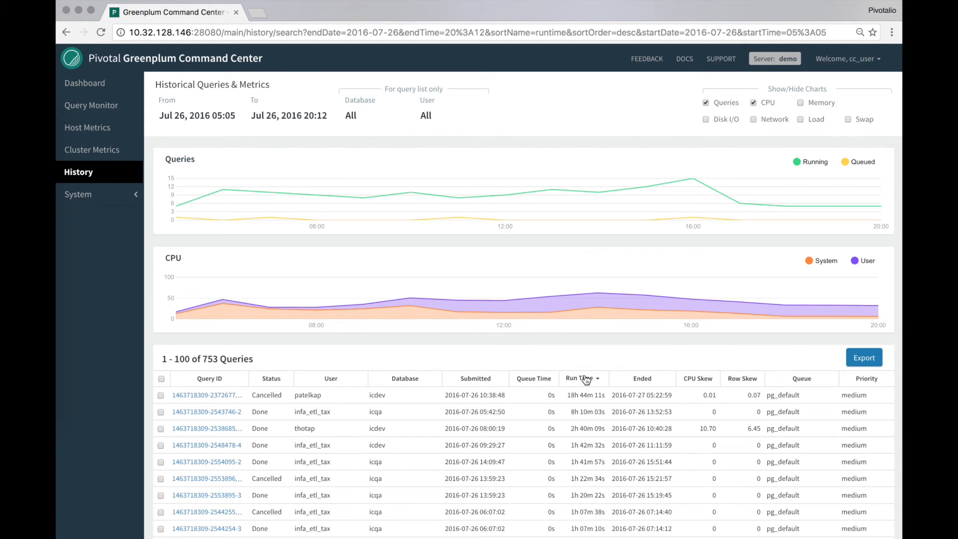
mouse_move(266, 342)
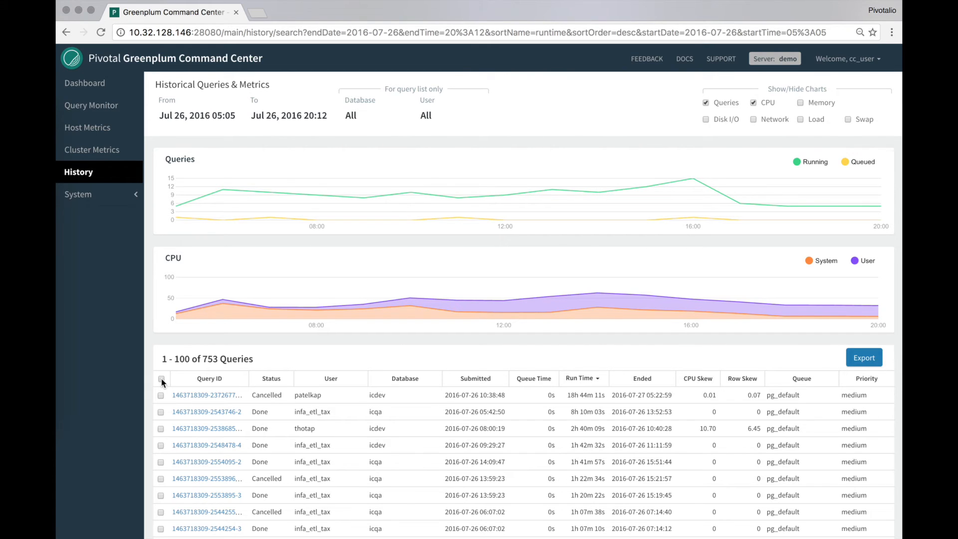
Select all queries, clear the selection, then check the longest-running cancelled query.
click(162, 378)
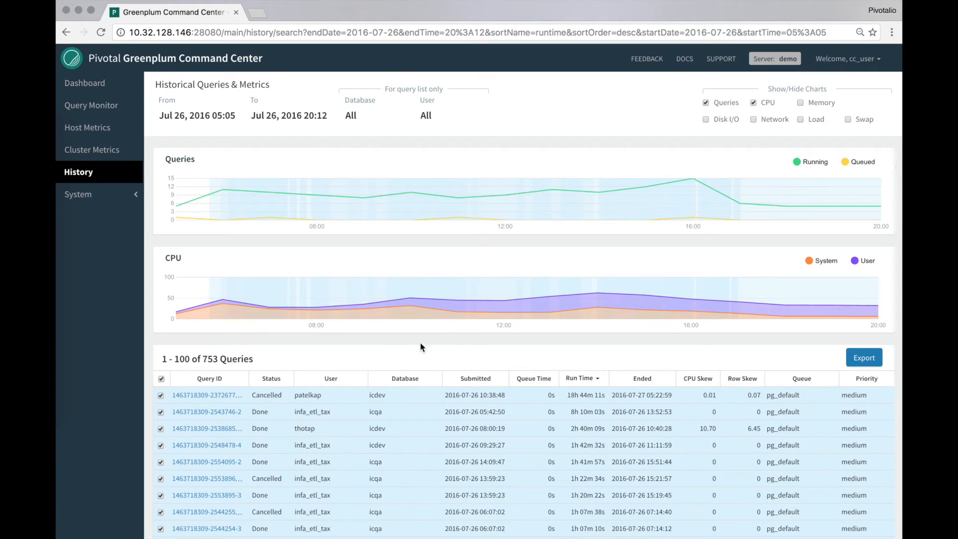
mouse_move(466, 347)
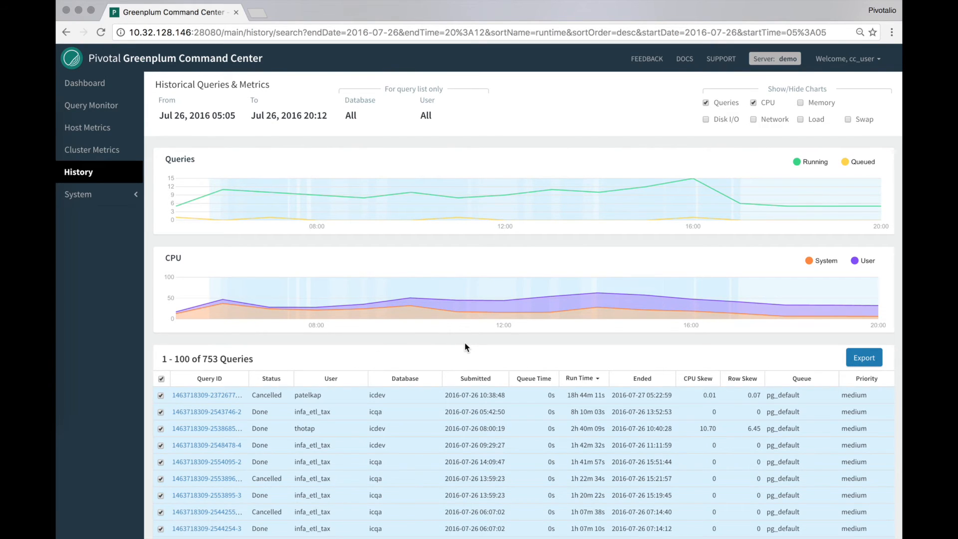
mouse_move(494, 349)
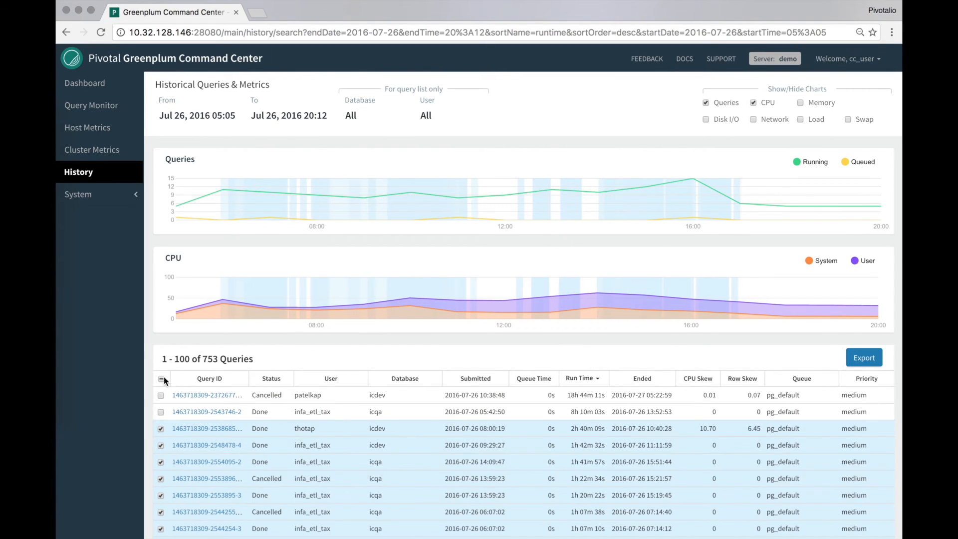
click(162, 378)
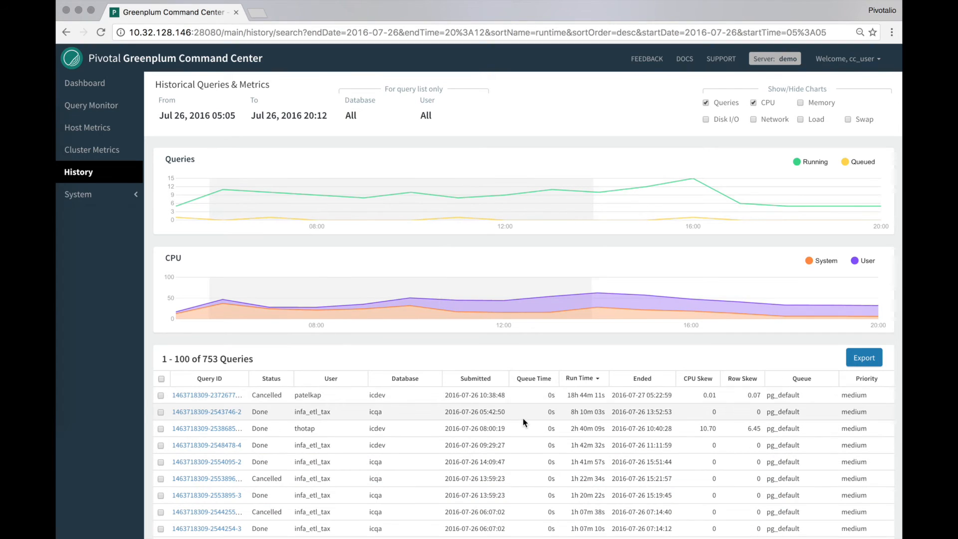
click(162, 411)
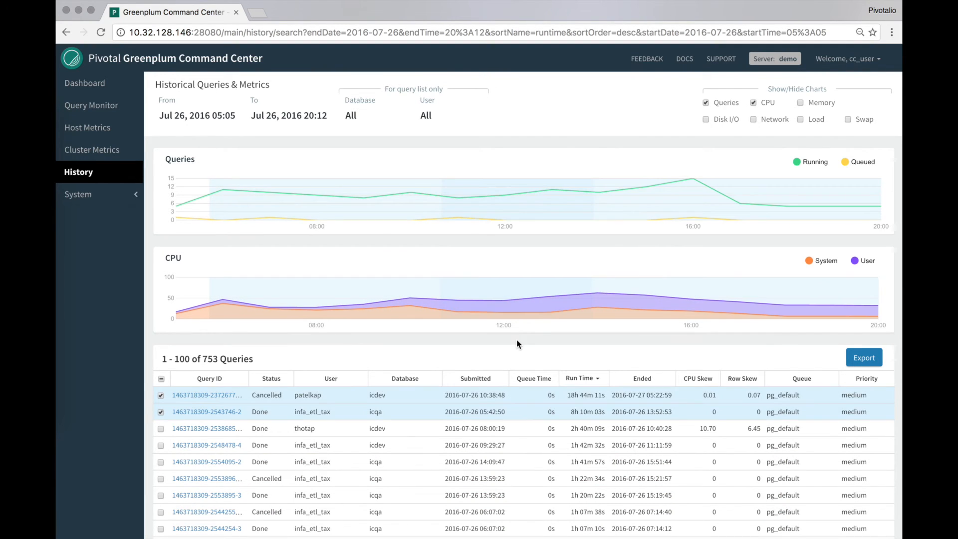
mouse_move(437, 390)
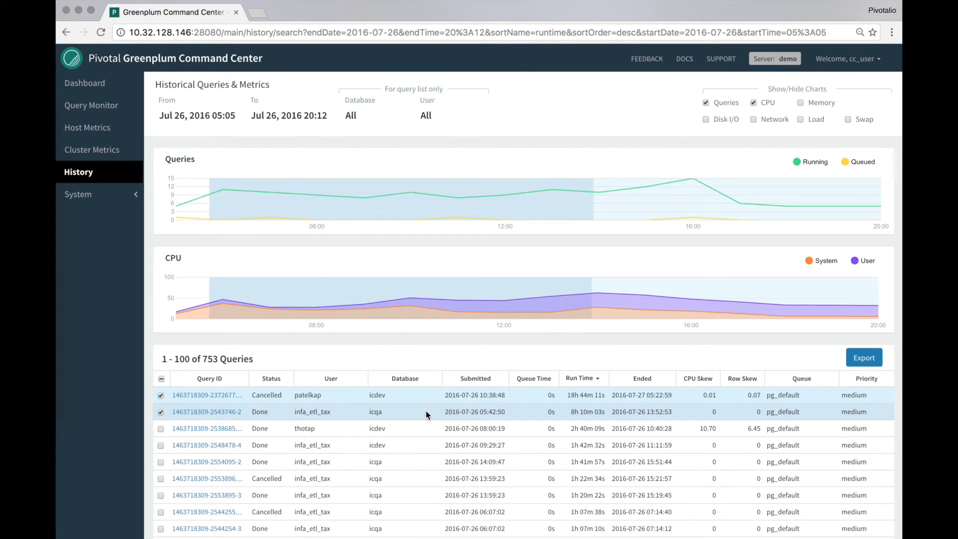
mouse_move(426, 403)
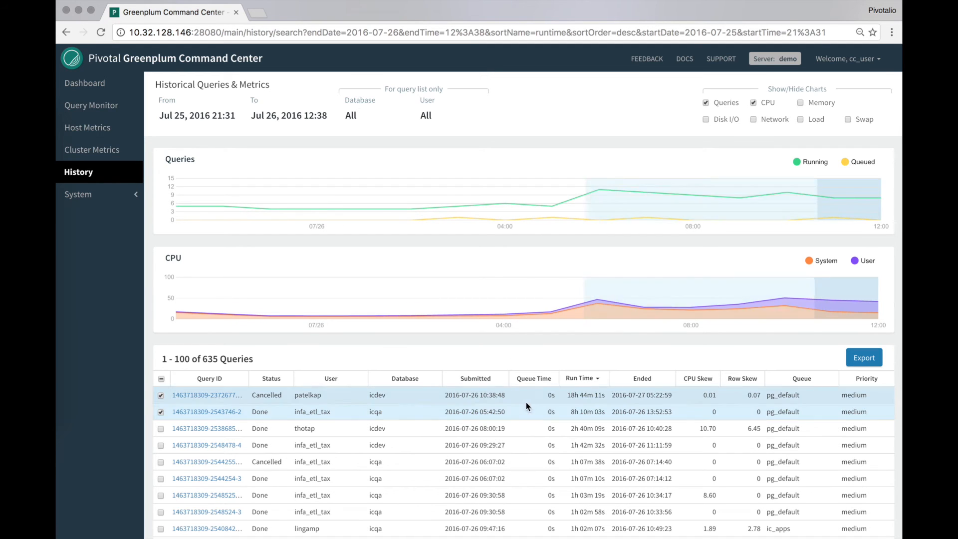
Scroll down through the query list to review the queries in the current window.
scroll(down, 3)
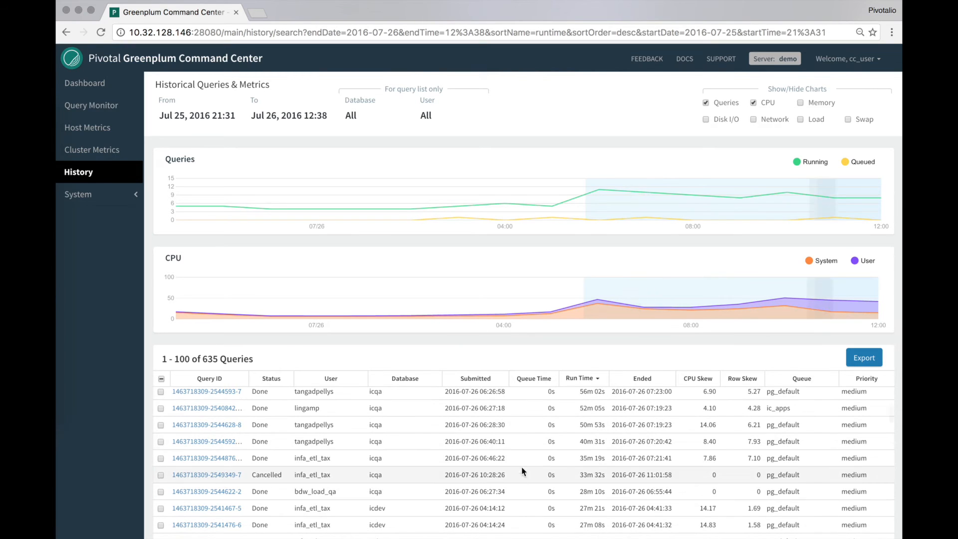
scroll(down, 3)
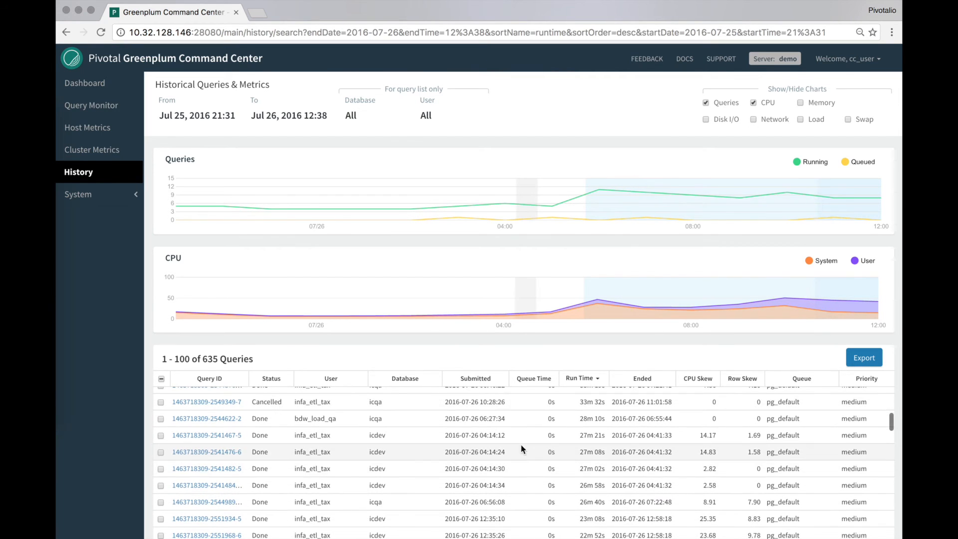
scroll(down, 3)
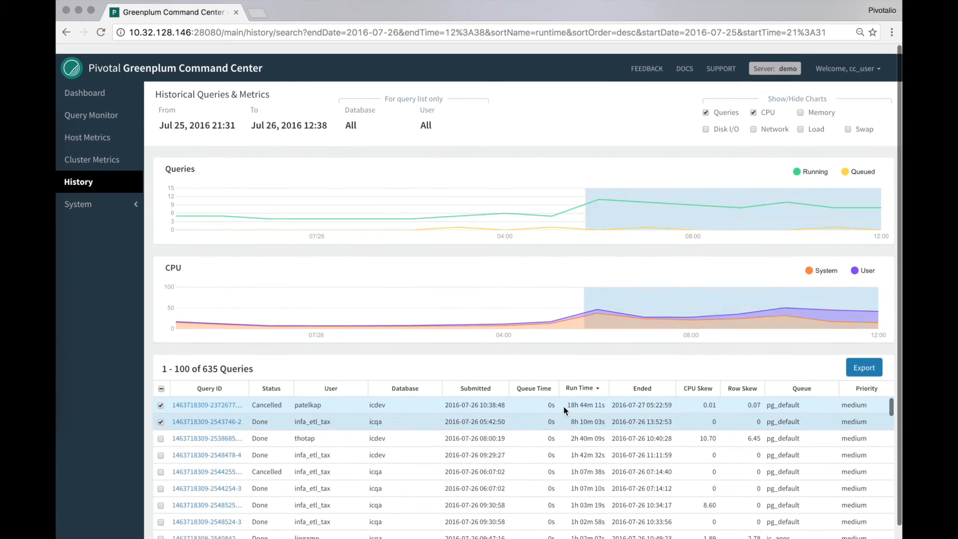
scroll(down, 3)
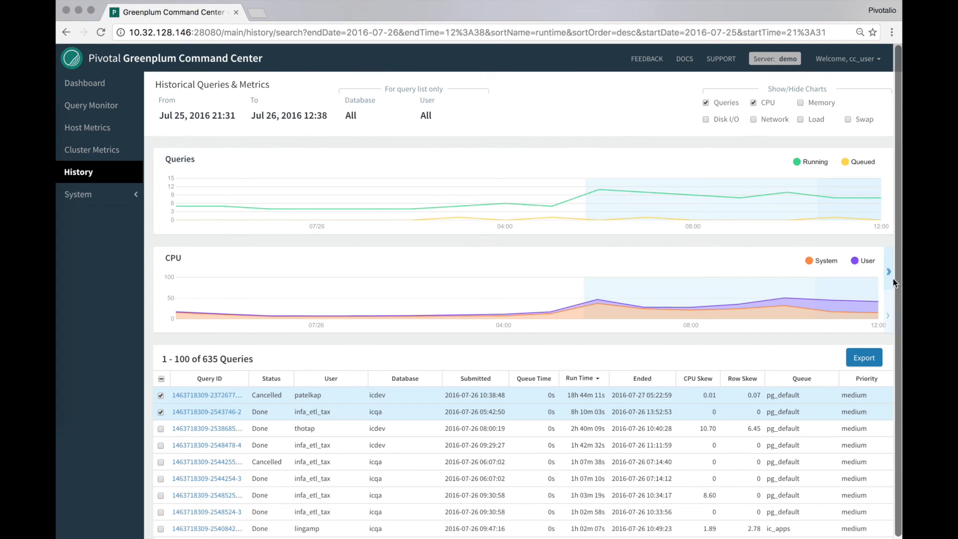
mouse_move(888, 275)
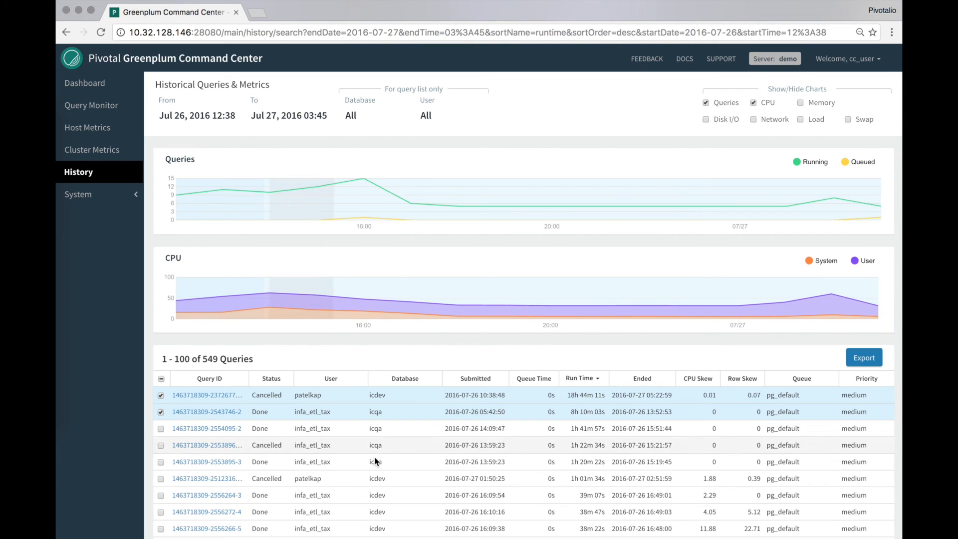
Check the header checkbox so nearly all 549 listed queries are selected and charted.
scroll(down, 3)
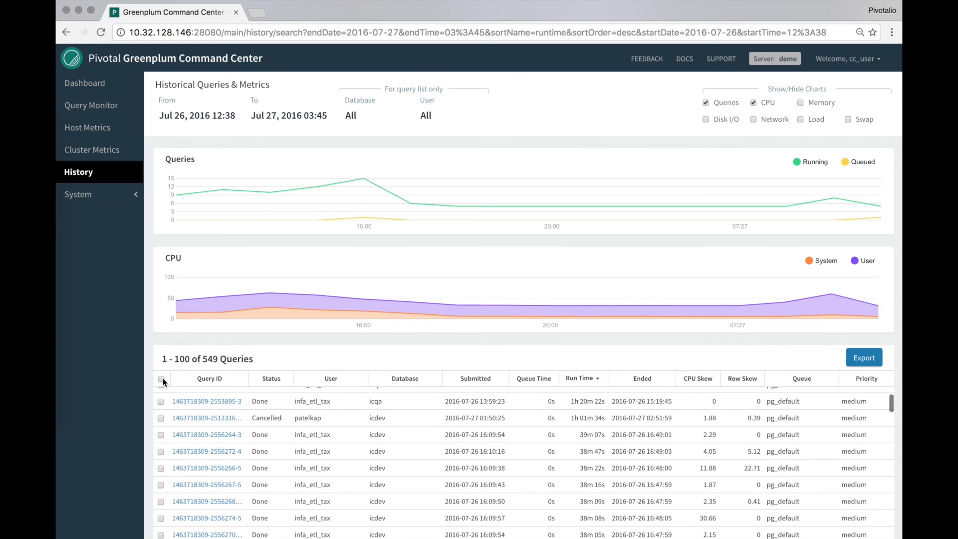
click(162, 380)
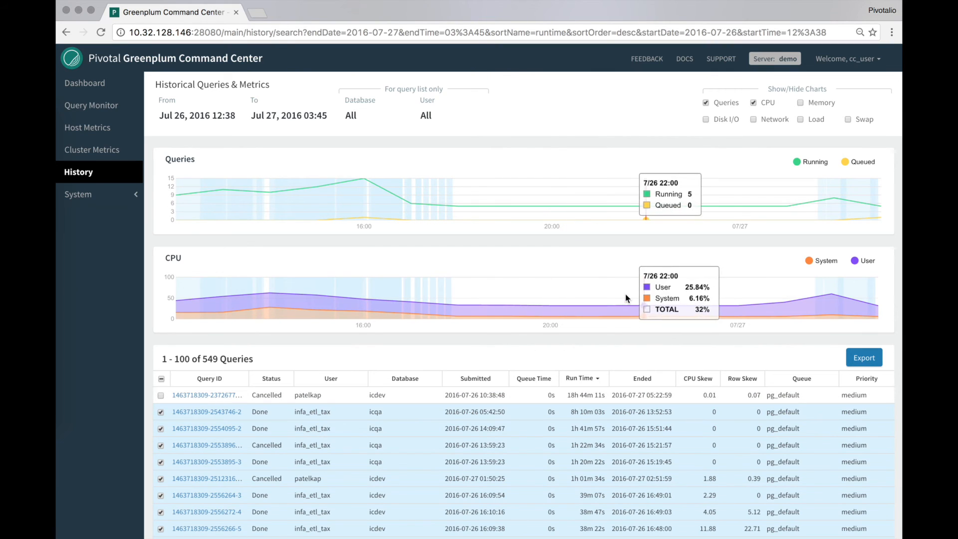
mouse_move(198, 373)
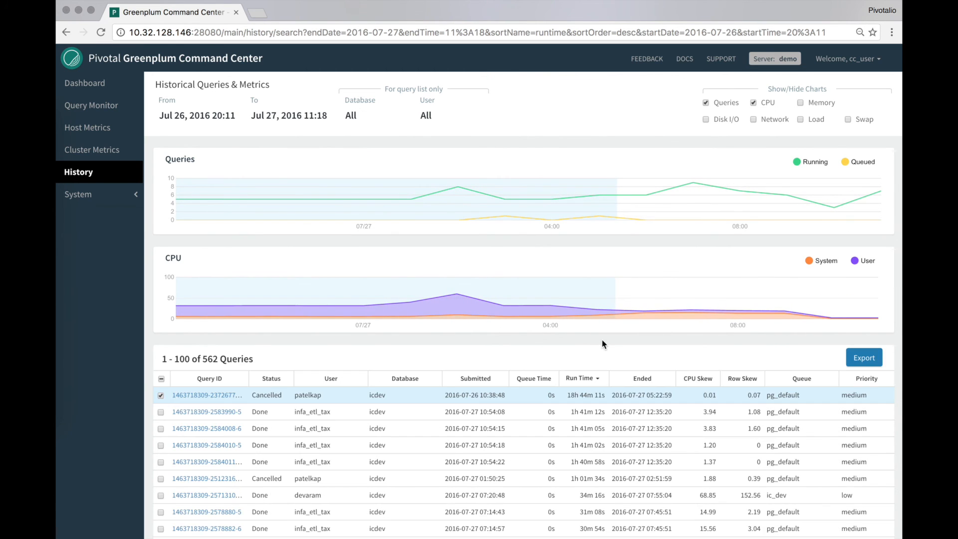
mouse_move(598, 314)
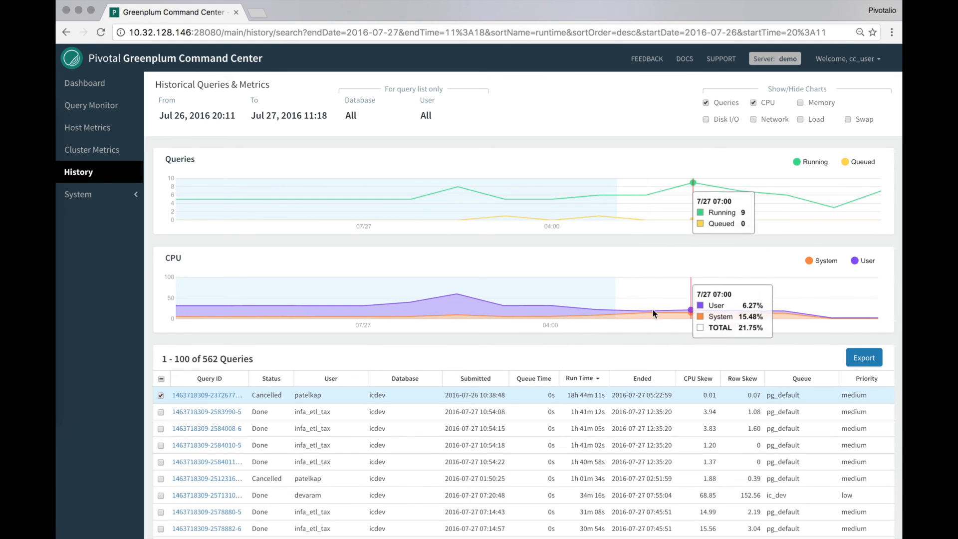
mouse_move(633, 345)
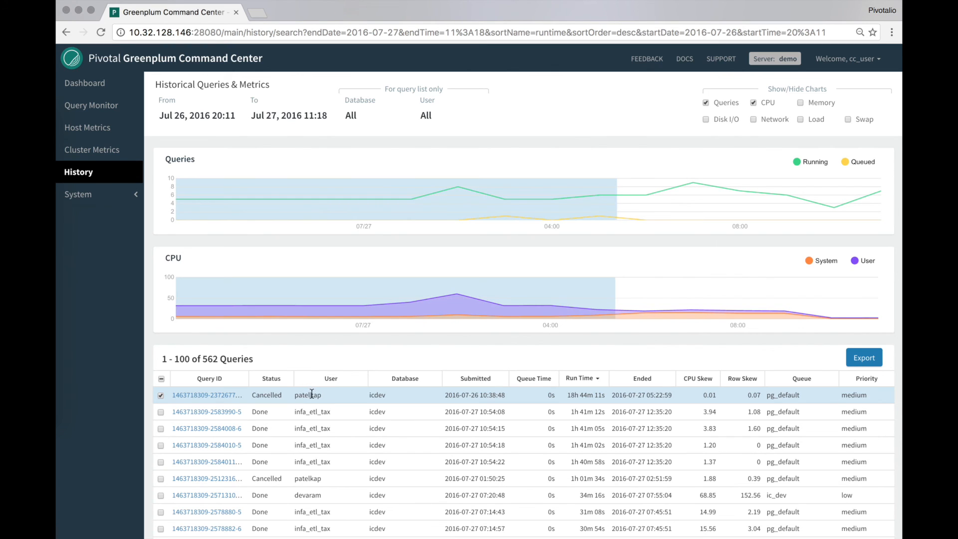
mouse_move(334, 390)
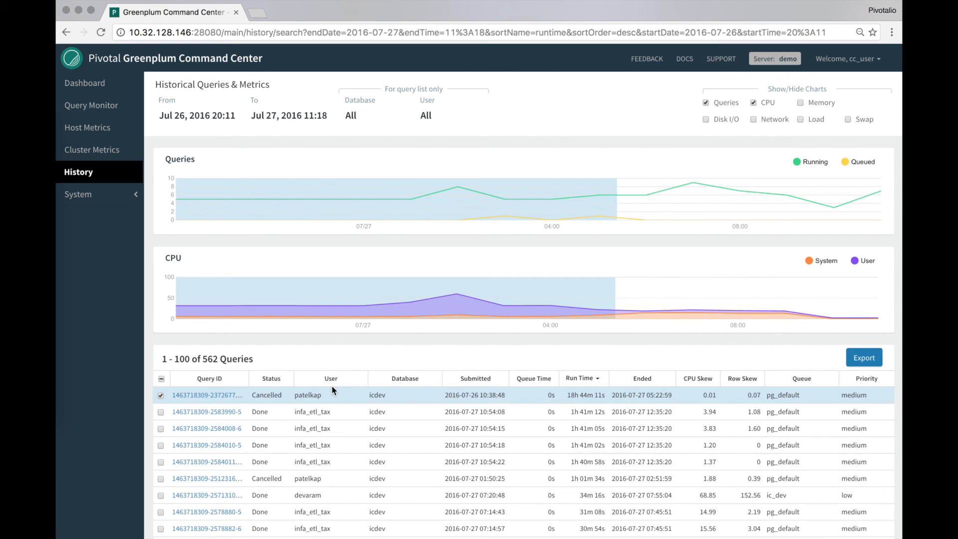